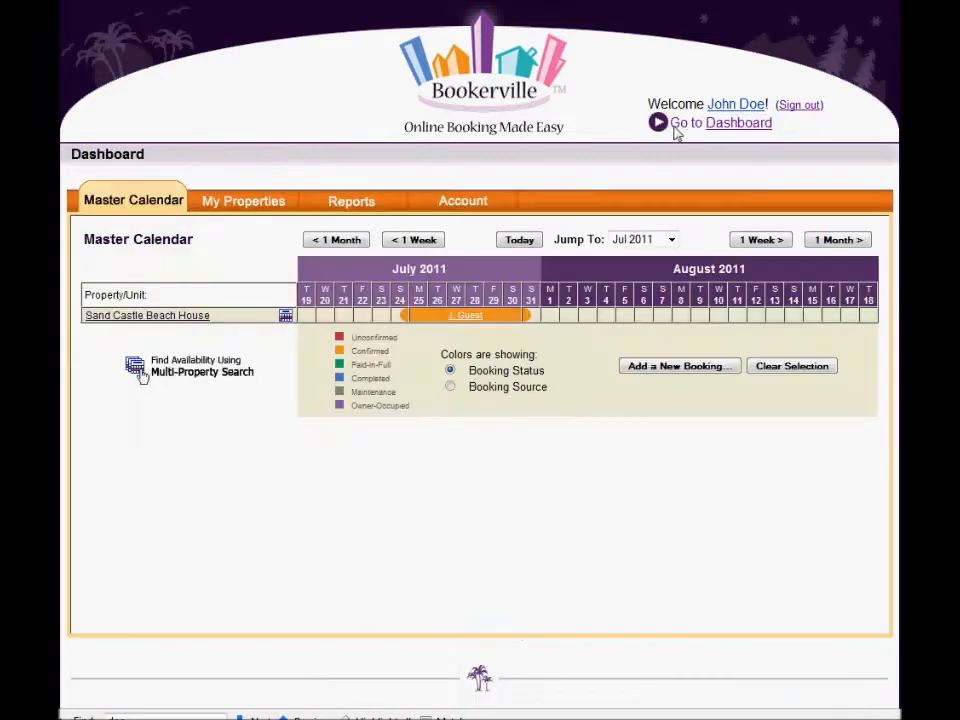
mouse_move(378, 128)
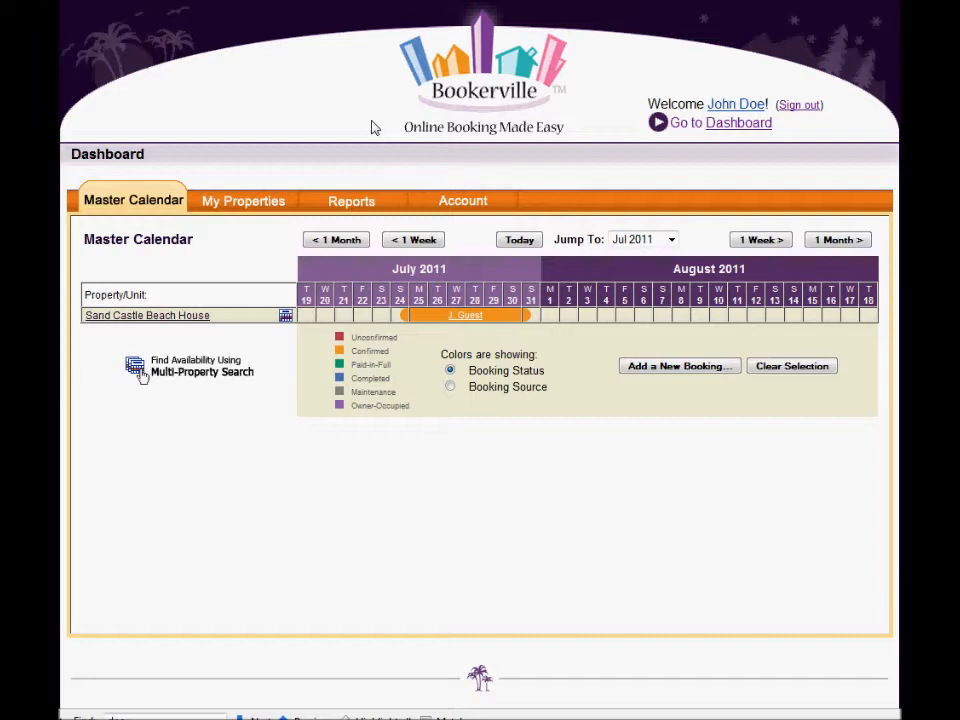
mouse_move(146, 316)
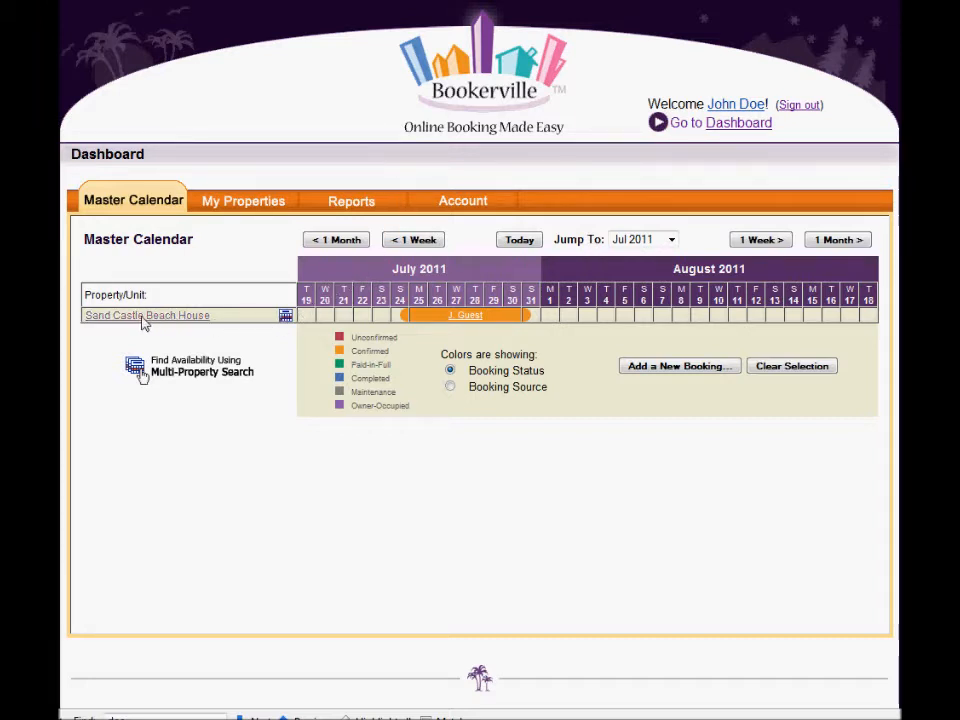
Show the Sand Castle Beach House property's Email Templates page.
left_click(146, 316)
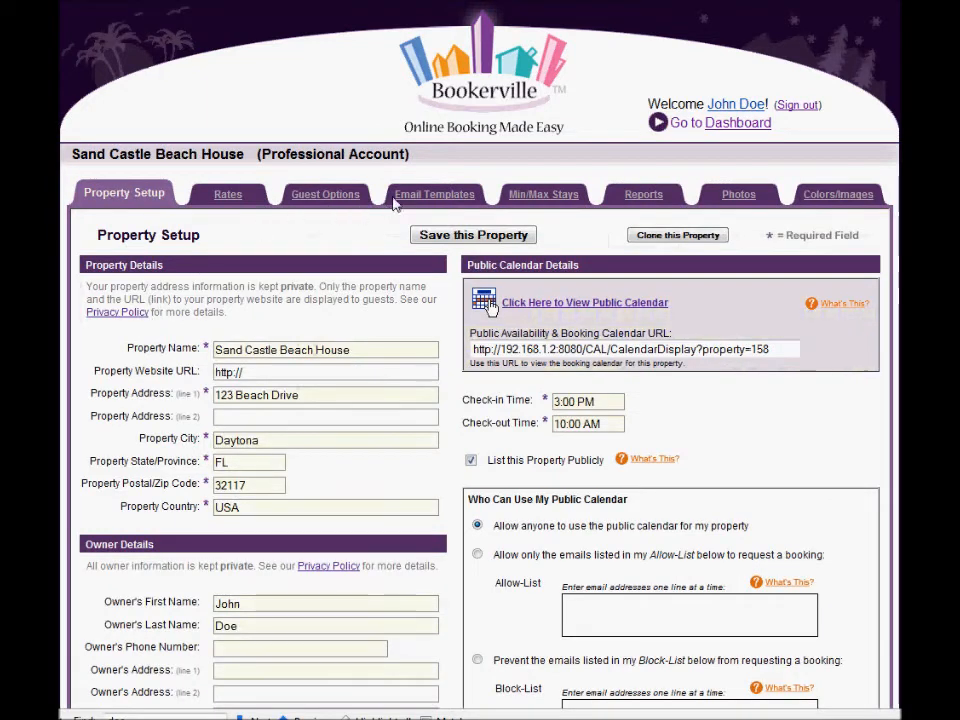
left_click(434, 192)
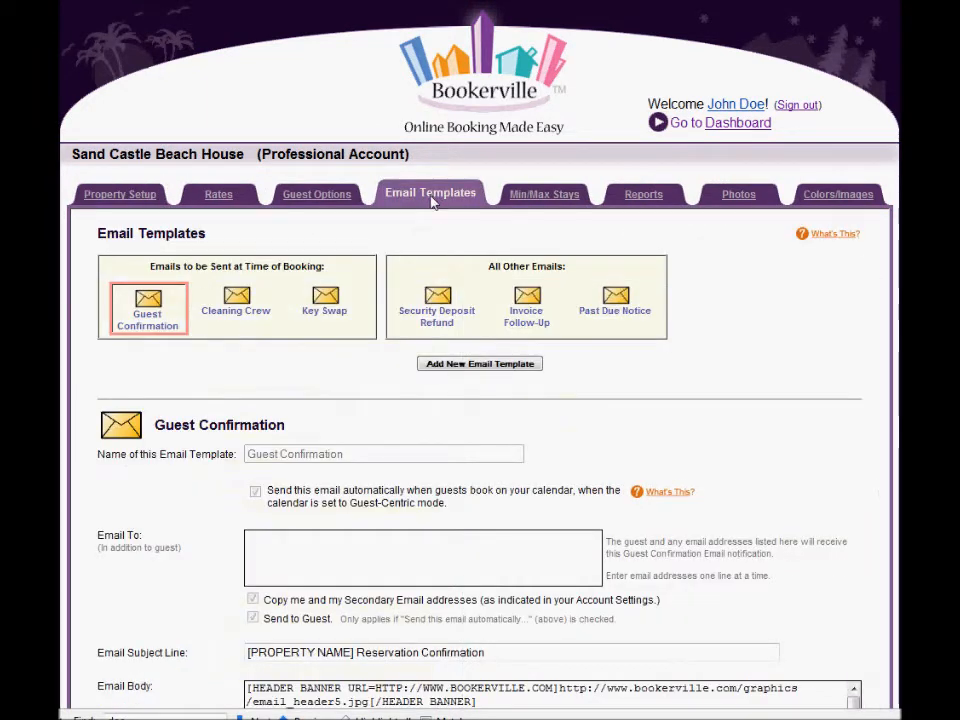
mouse_move(400, 244)
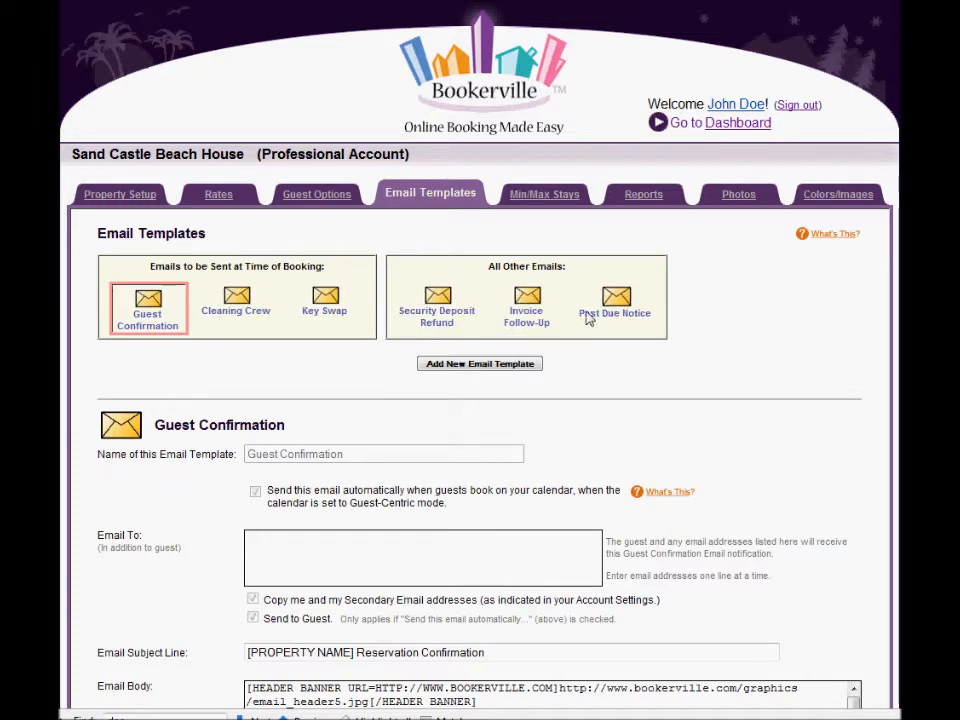
mouse_move(616, 380)
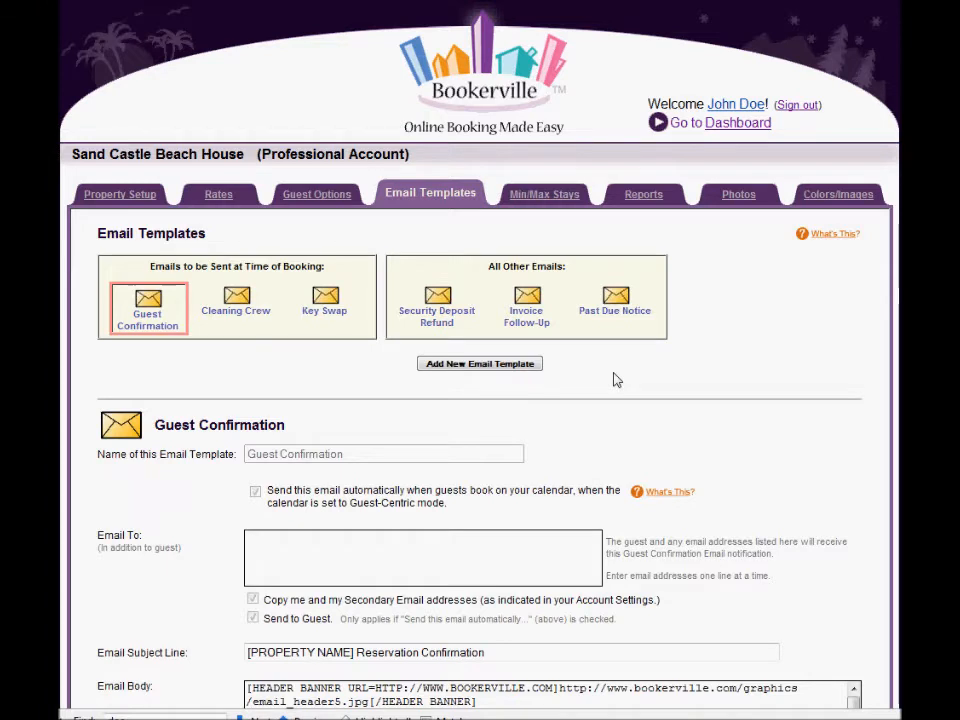
mouse_move(584, 390)
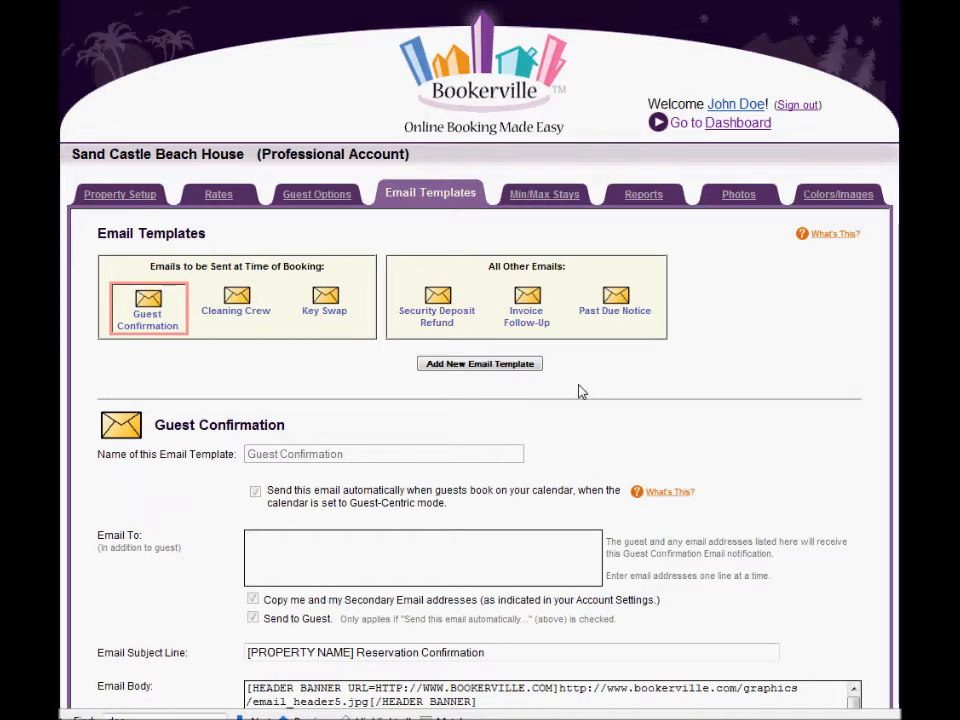
mouse_move(360, 396)
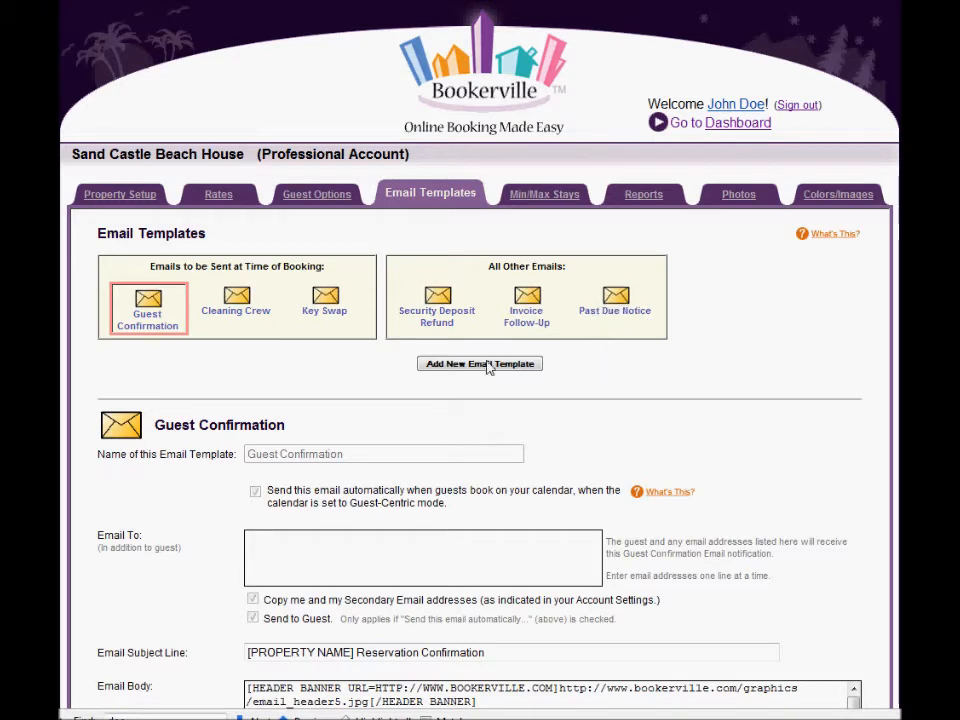
mouse_move(170, 376)
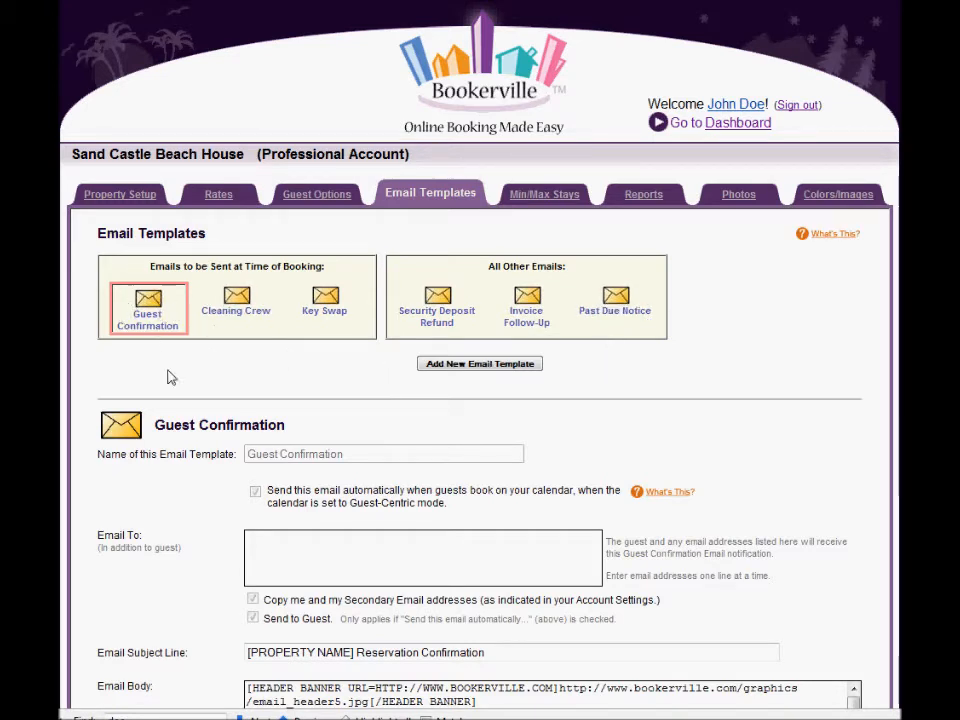
mouse_move(436, 506)
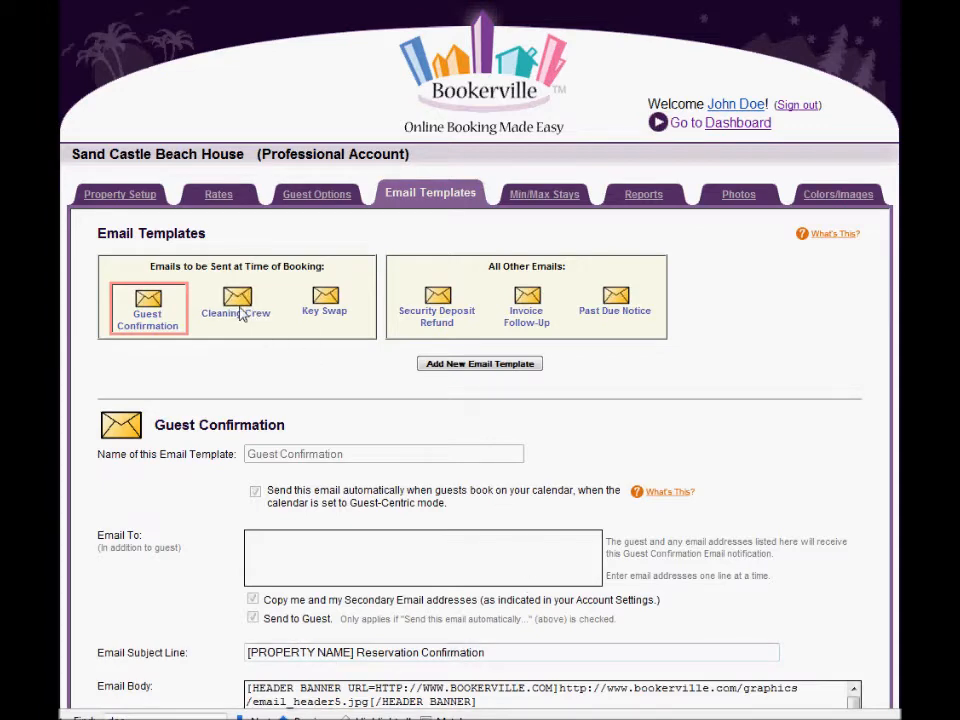
Select the Invoice Follow-Up template and enable sending it automatically when guests book.
left_click(324, 300)
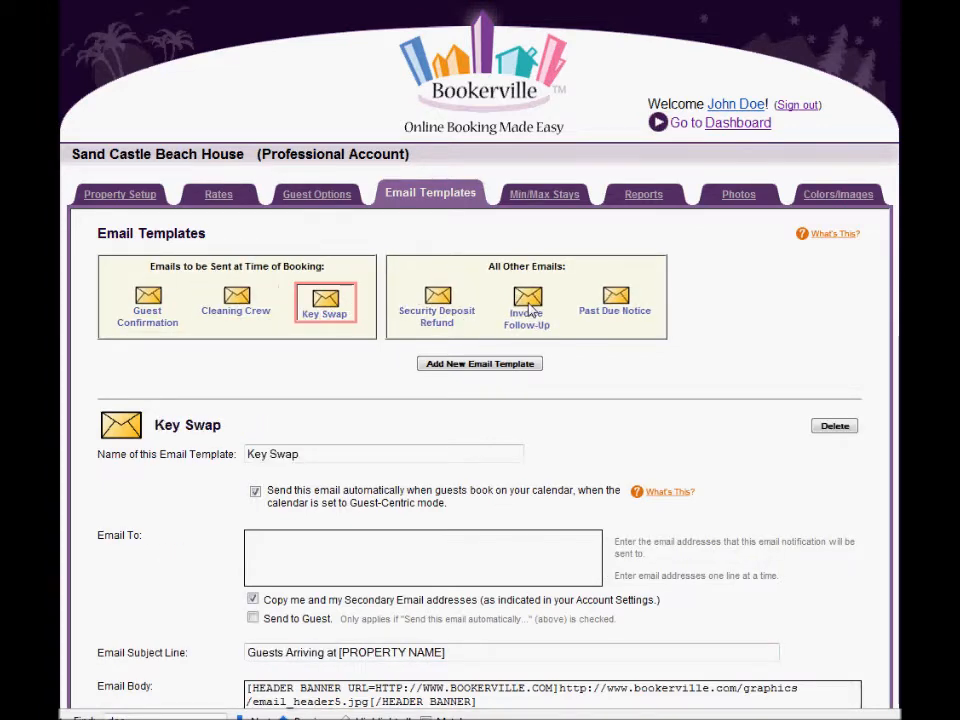
left_click(528, 304)
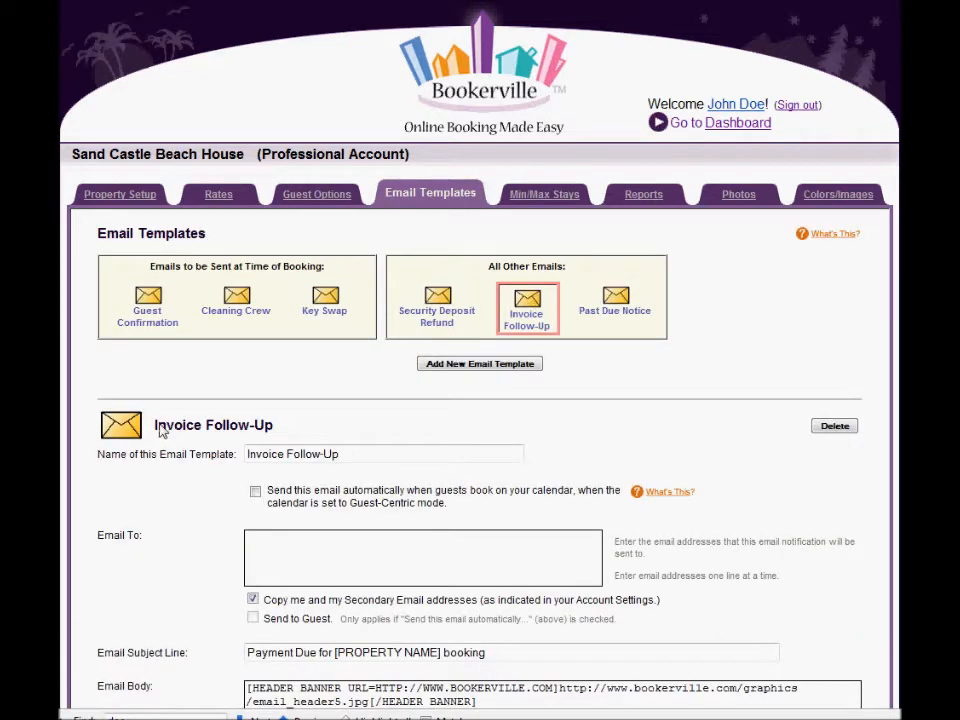
double_click(212, 424)
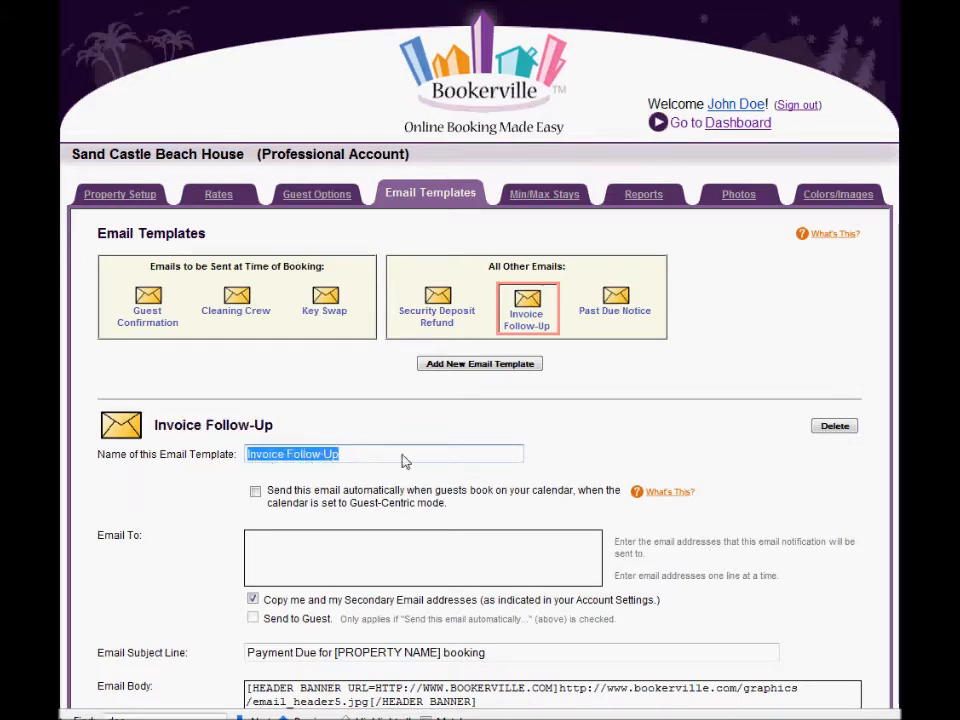
scroll("down", 3)
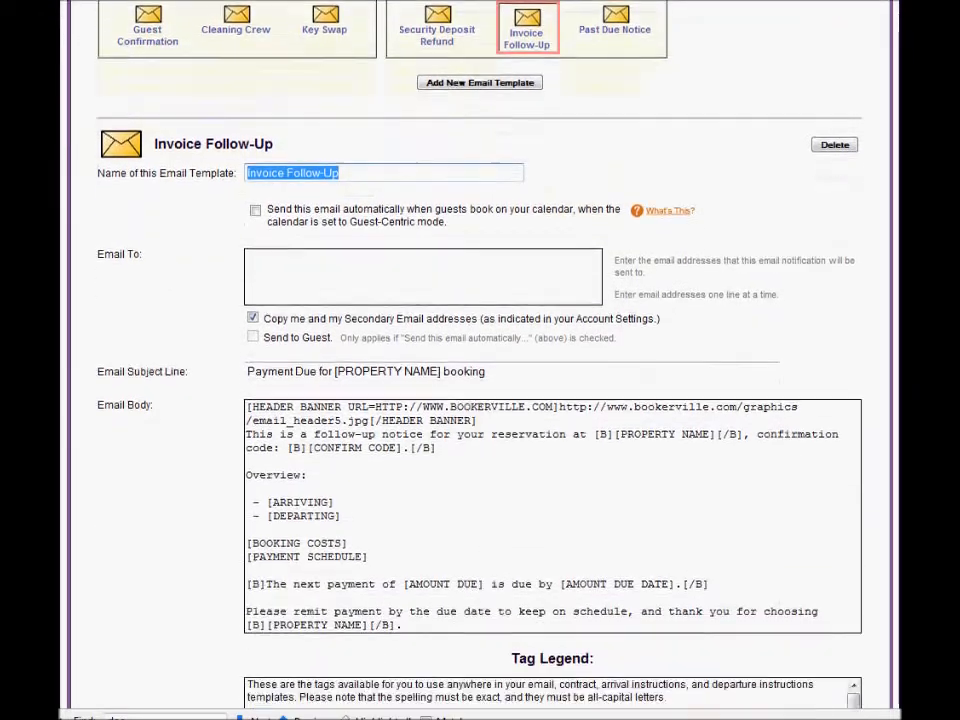
scroll("down", 3)
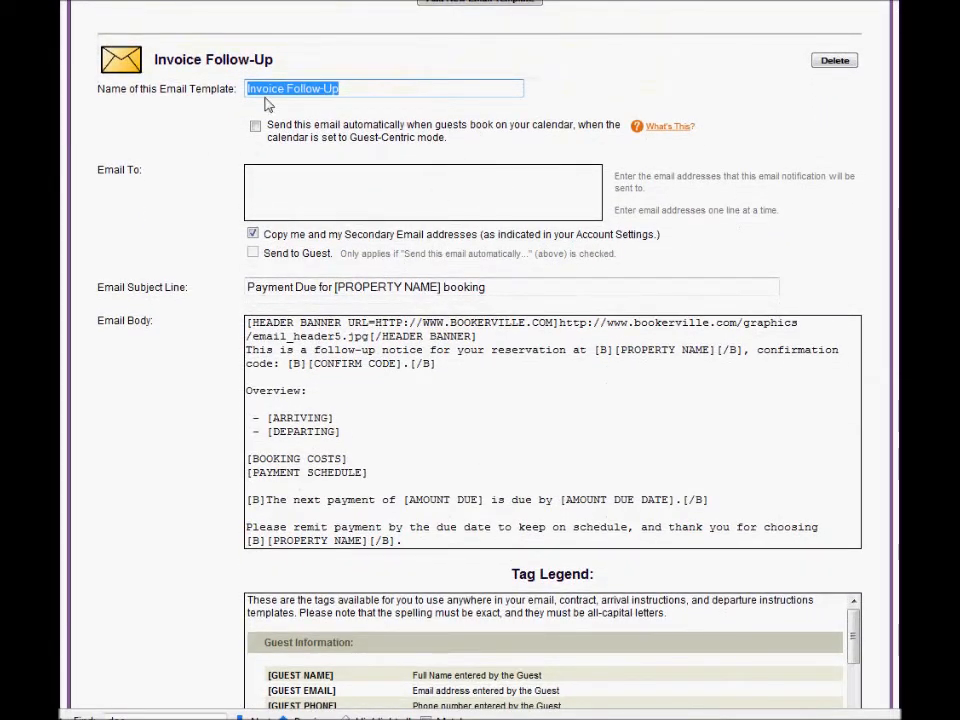
left_click(256, 124)
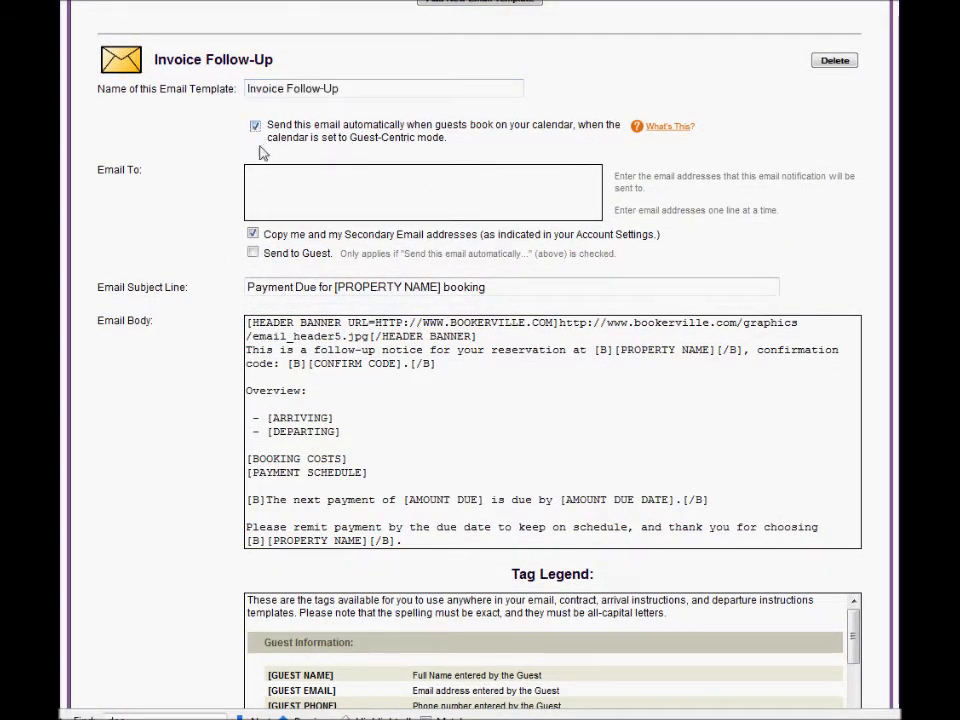
mouse_move(294, 144)
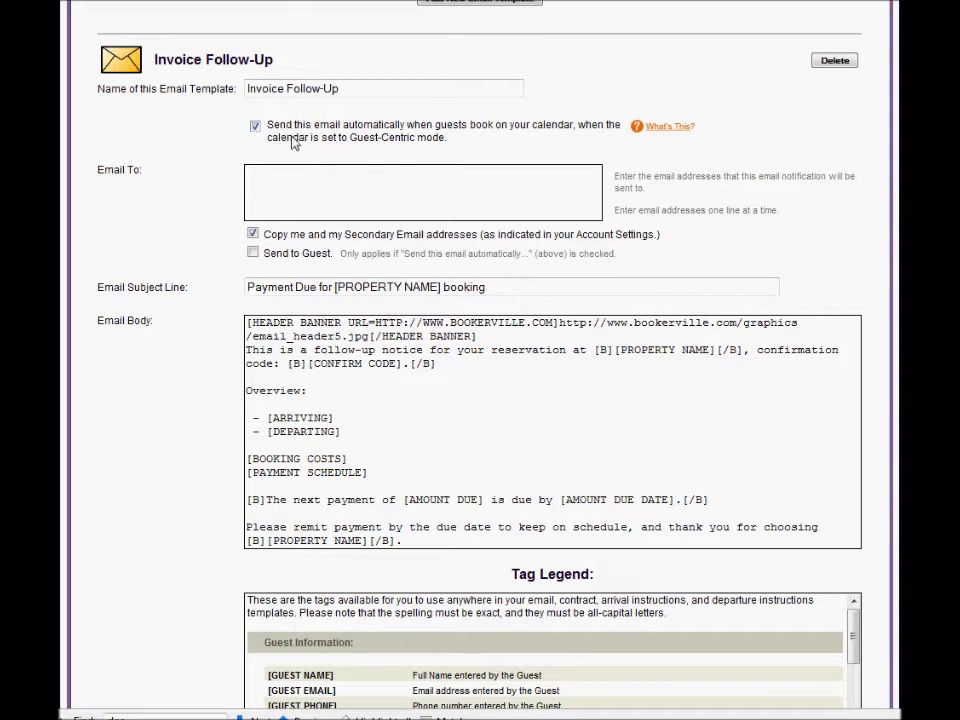
left_click(668, 126)
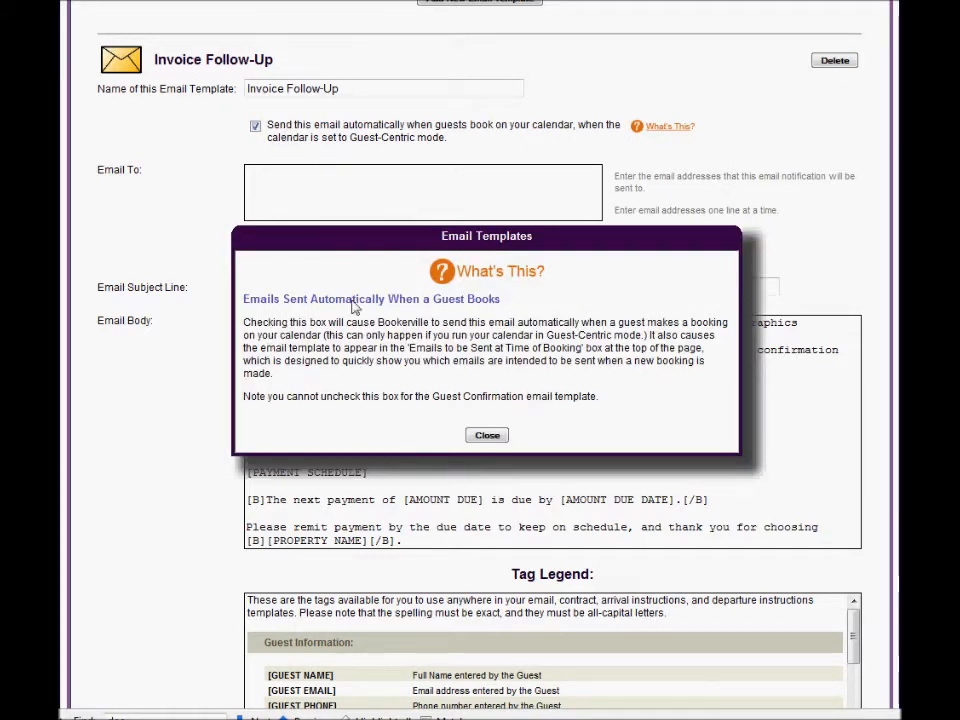
mouse_move(570, 420)
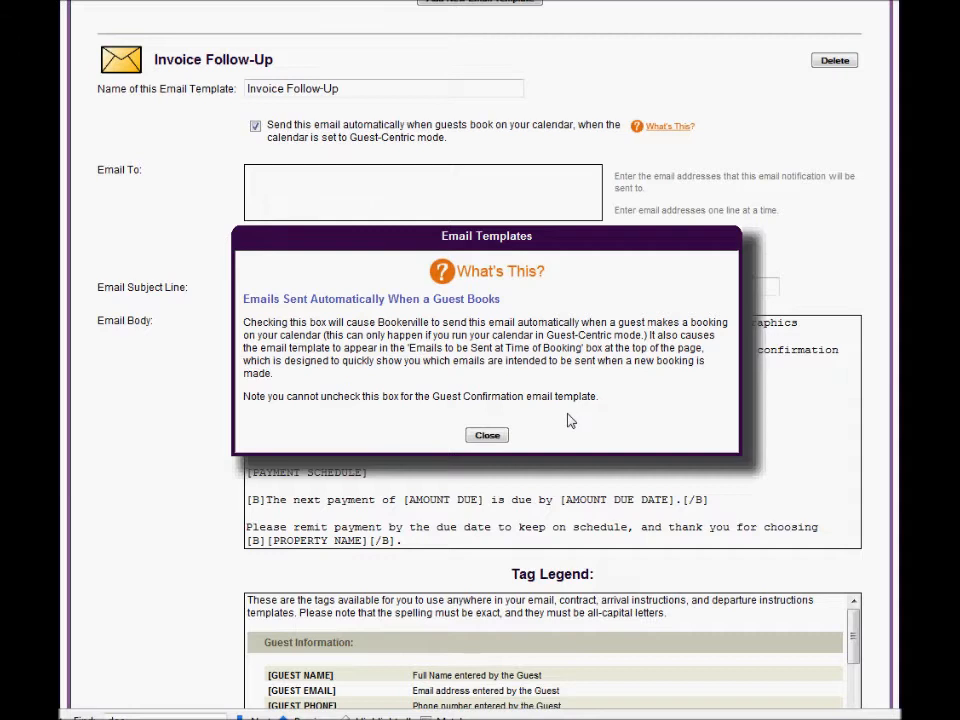
mouse_move(564, 424)
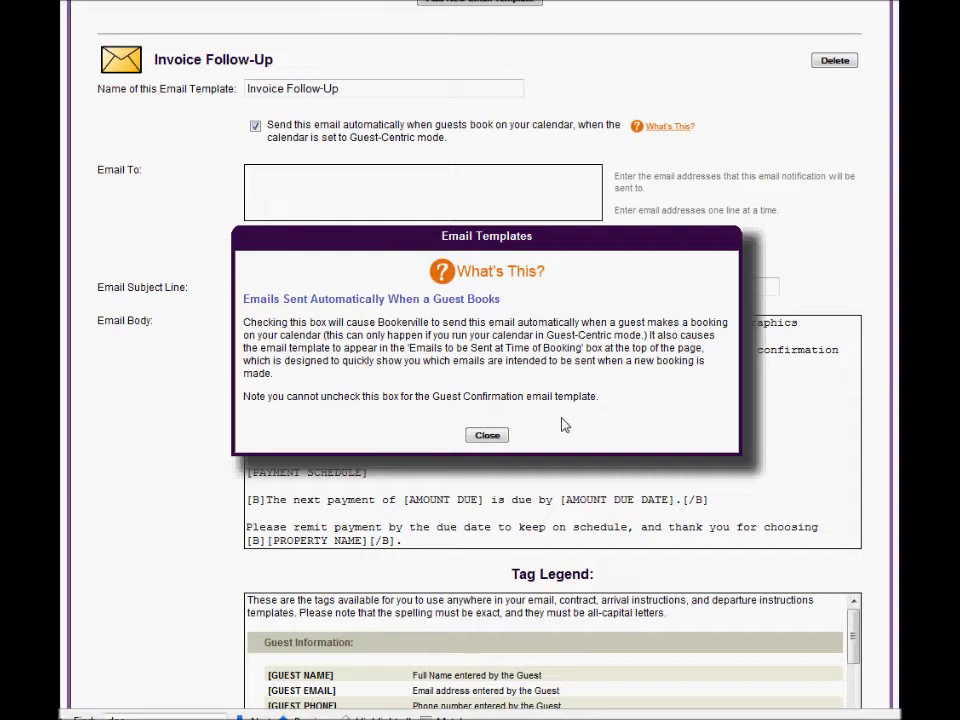
left_click(488, 434)
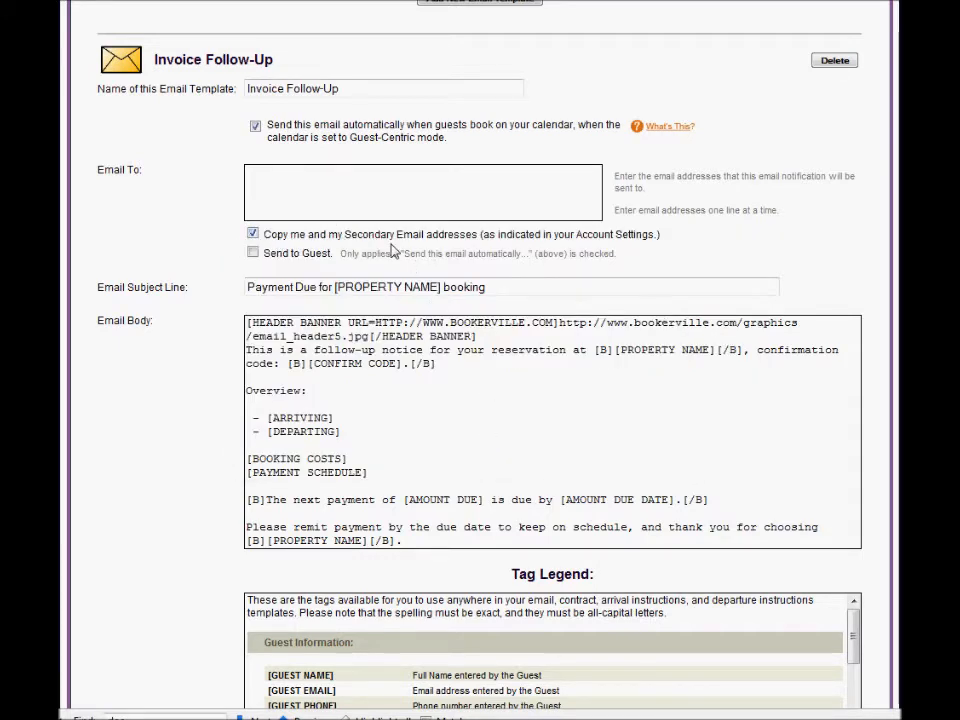
scroll("up", 3)
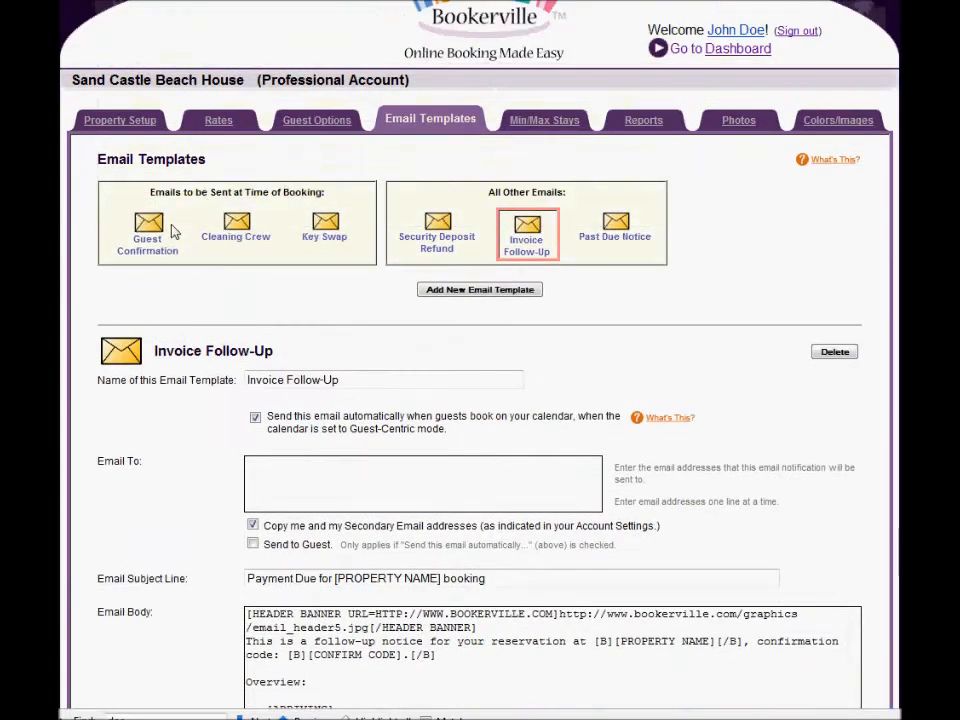
scroll("down", 3)
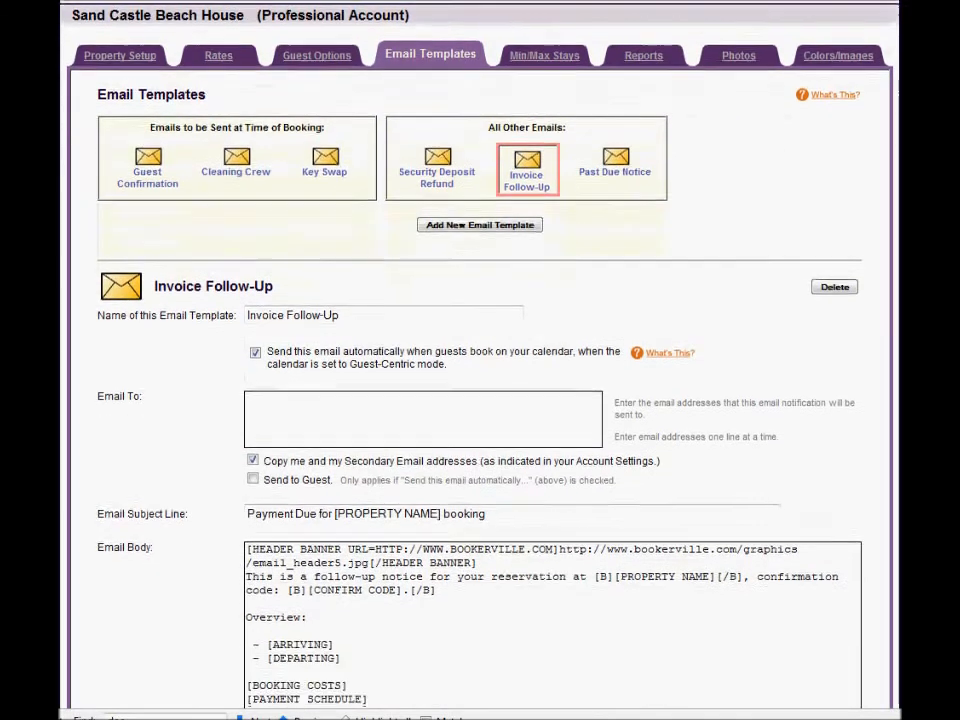
scroll("down", 3)
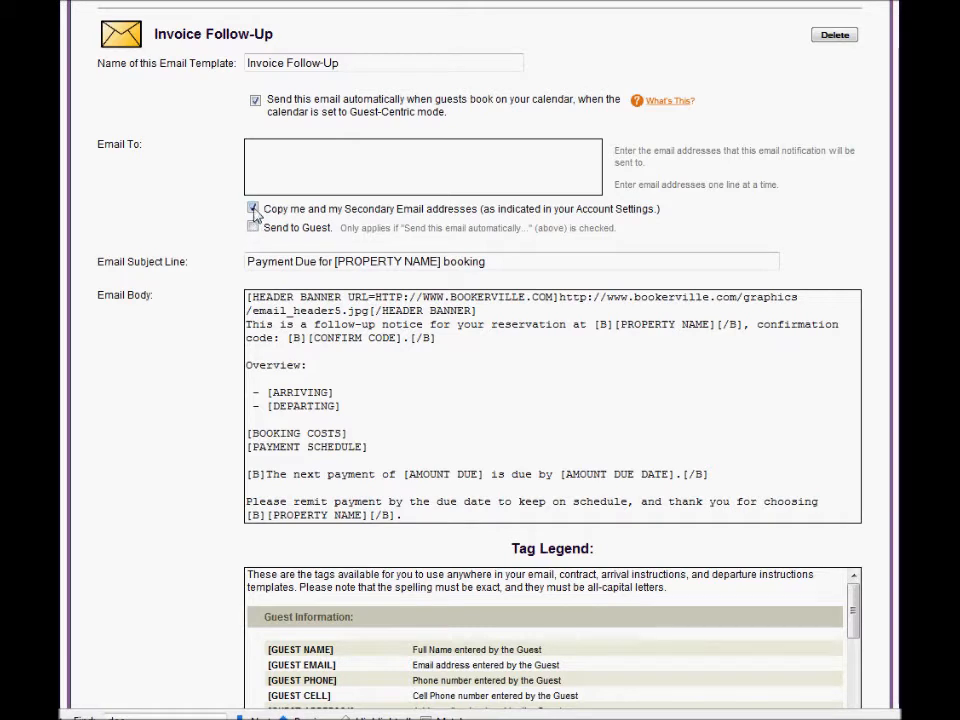
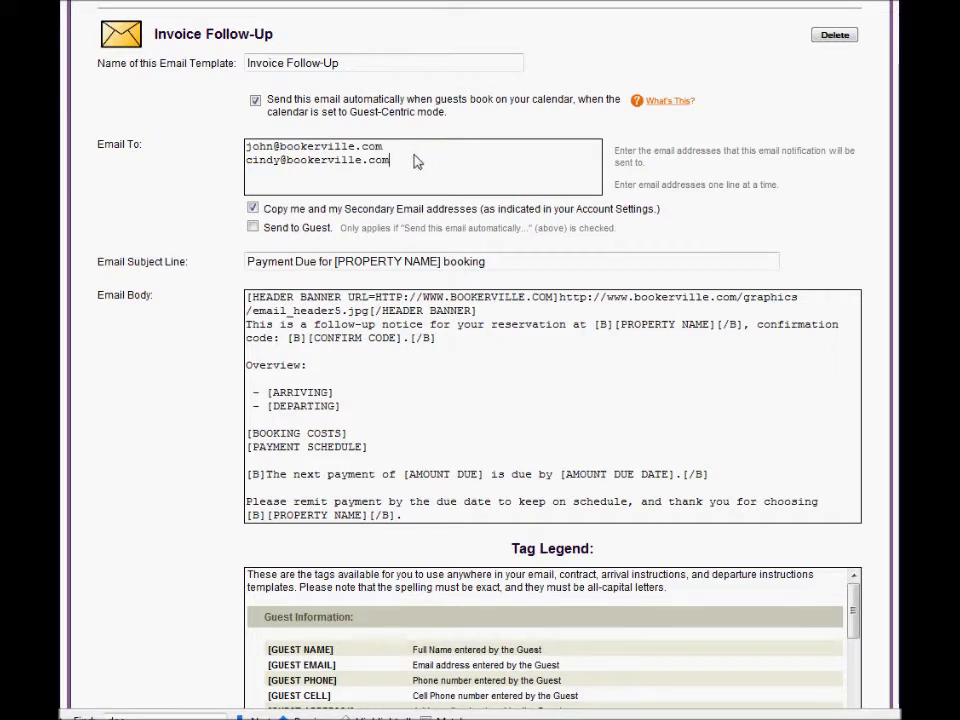
mouse_move(408, 176)
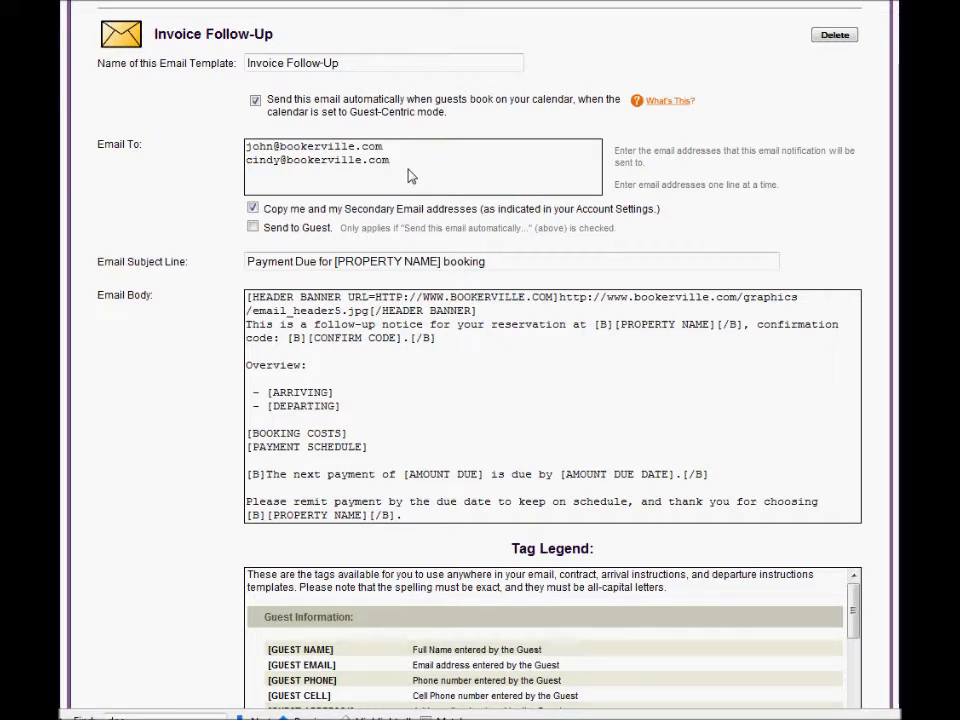
mouse_move(268, 192)
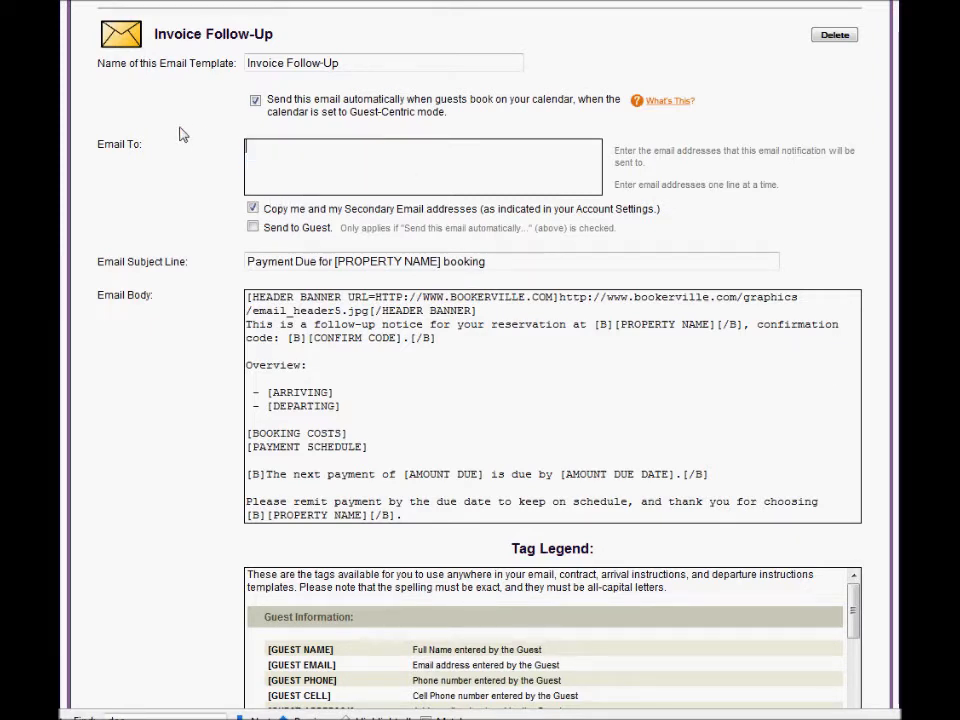
left_click(252, 208)
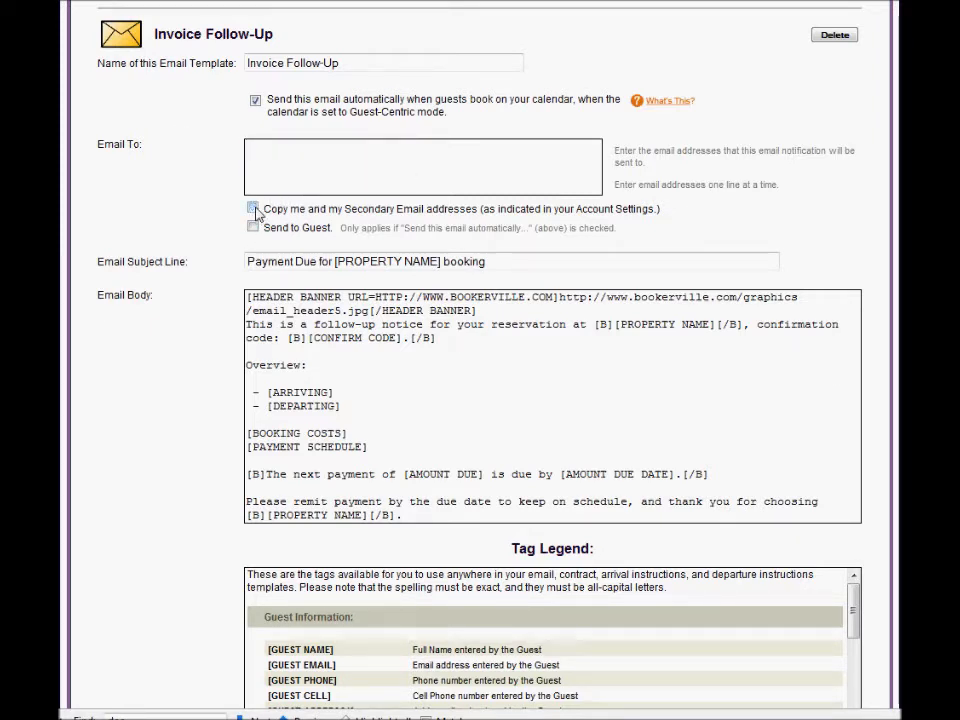
left_click(252, 208)
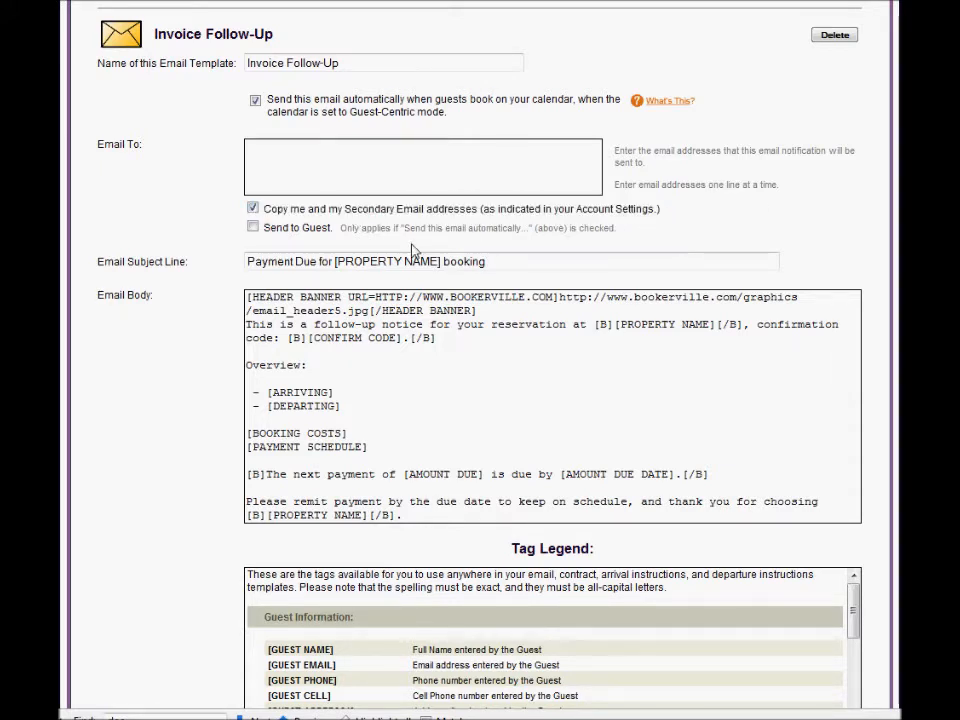
Toggle 'Send to Guest' and highlight the PROPERTY NAME tag in the subject line.
left_click(252, 228)
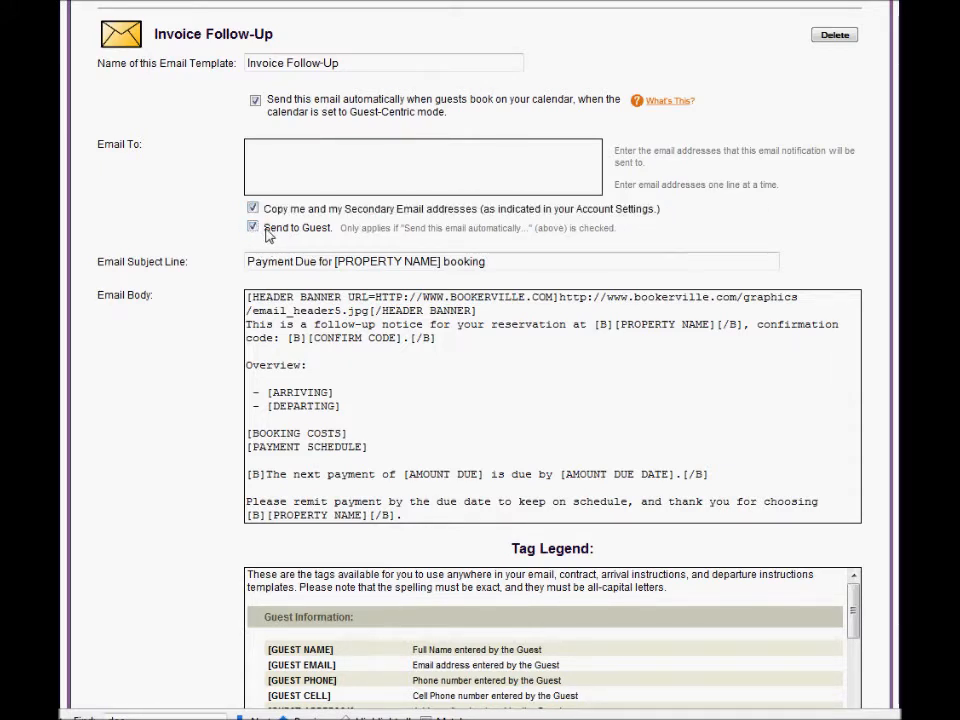
mouse_move(280, 248)
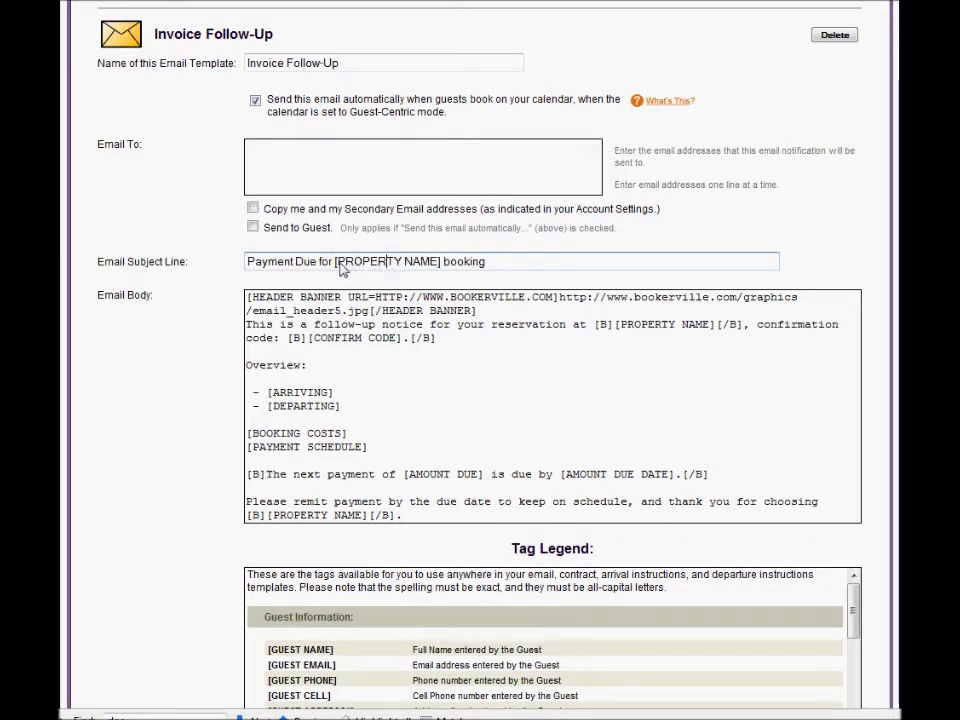
double_click(388, 260)
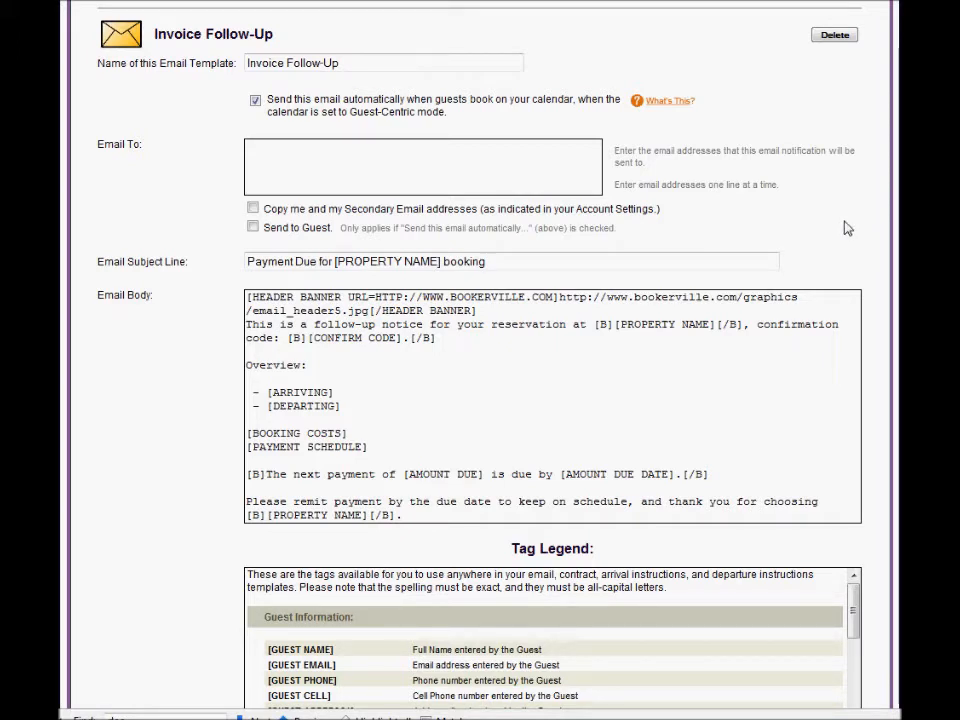
mouse_move(520, 358)
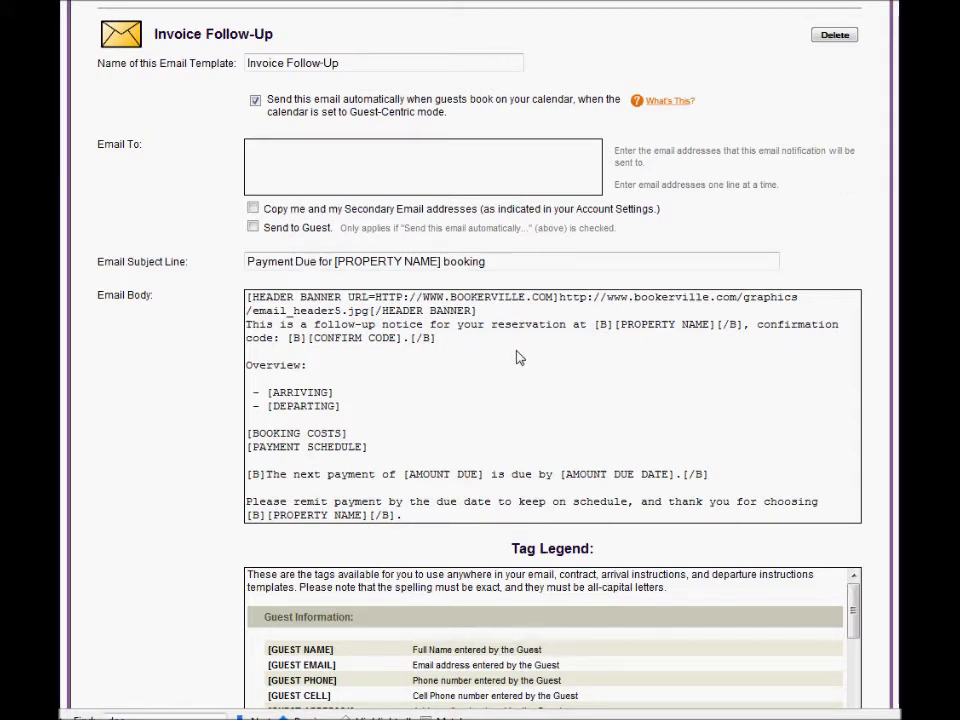
mouse_move(258, 306)
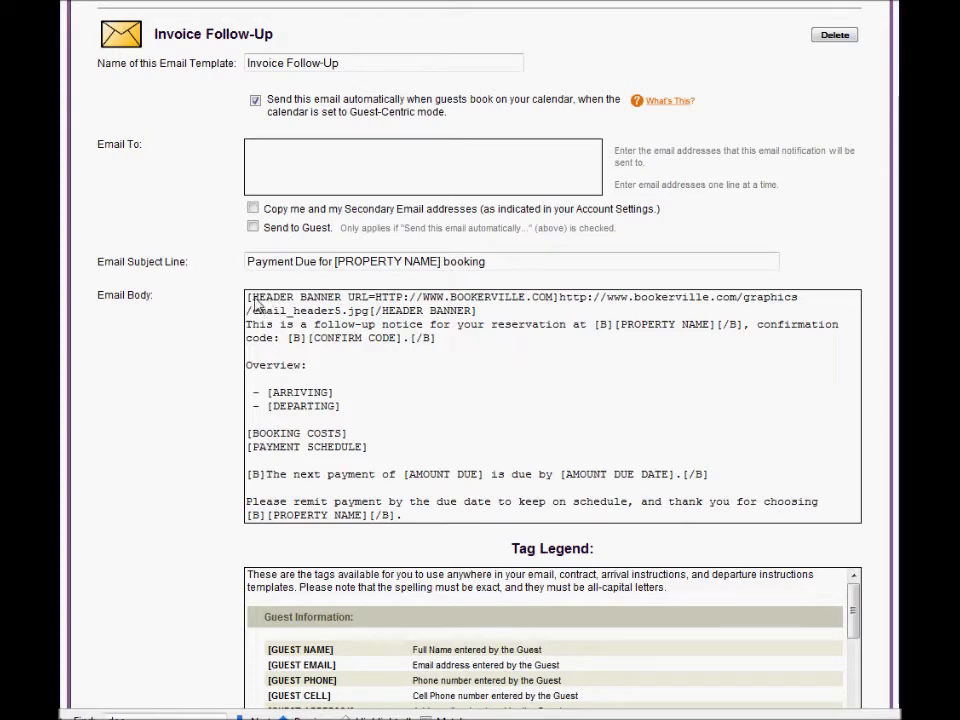
left_click_drag(248, 296, 476, 310)
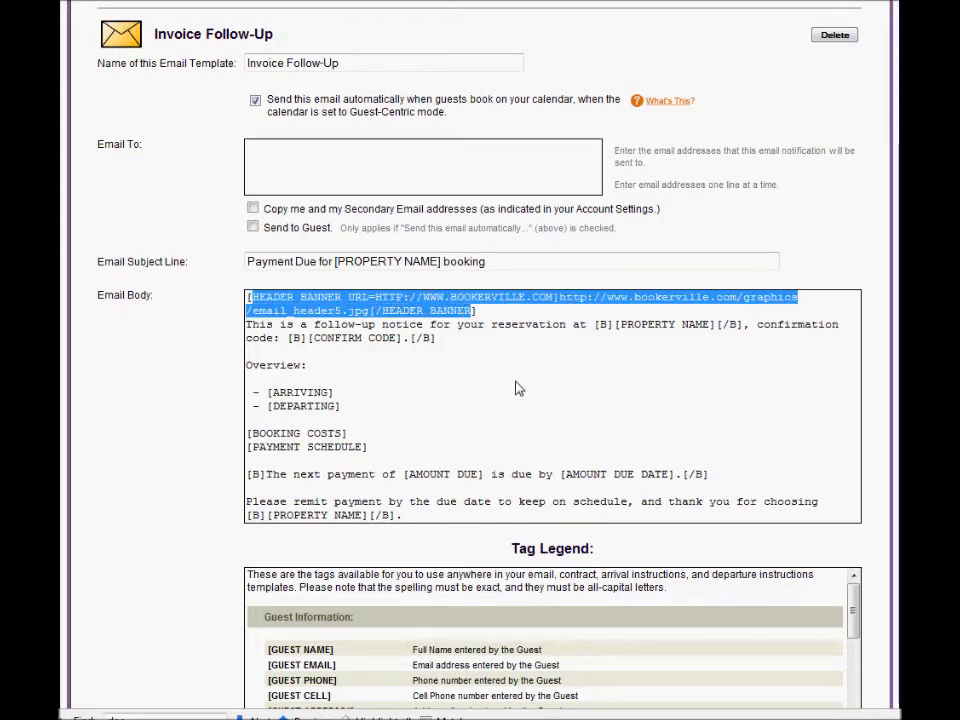
left_click(490, 364)
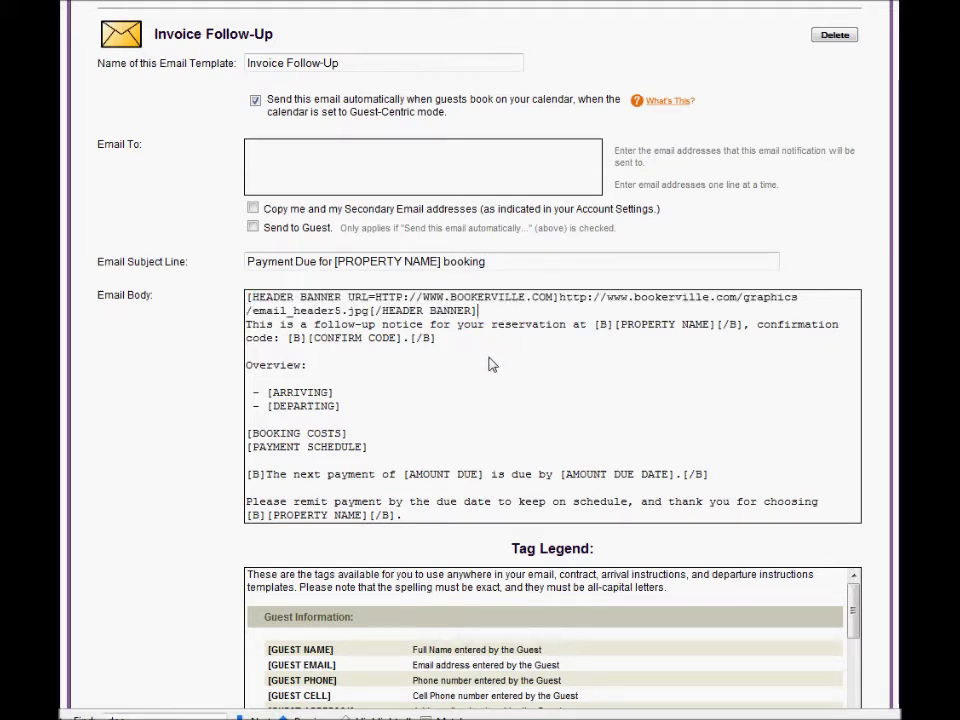
mouse_move(450, 380)
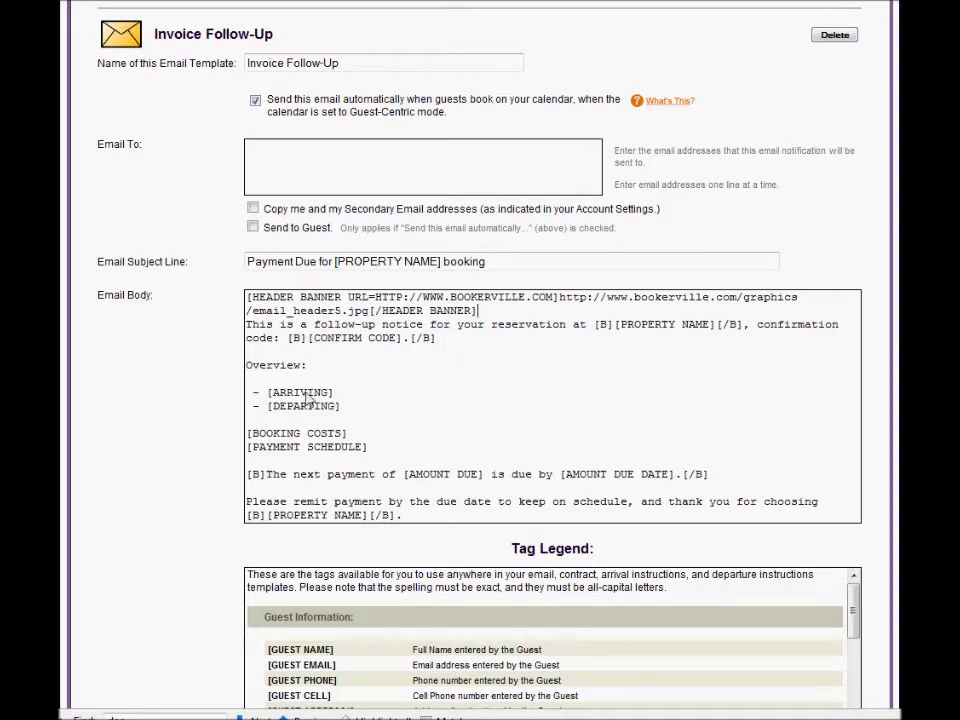
double_click(298, 390)
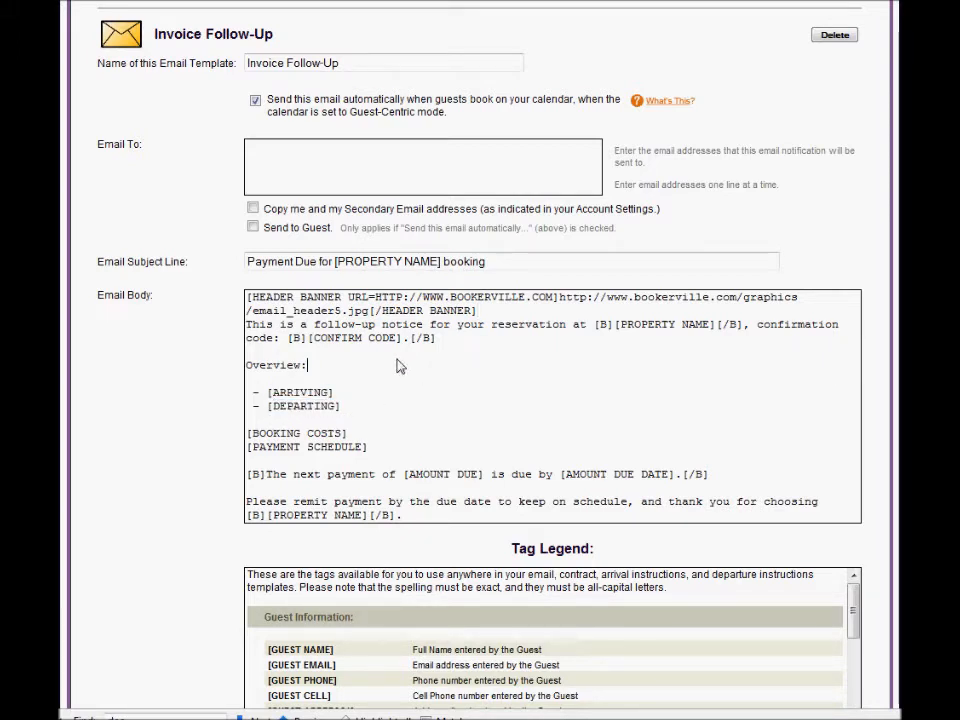
double_click(352, 338)
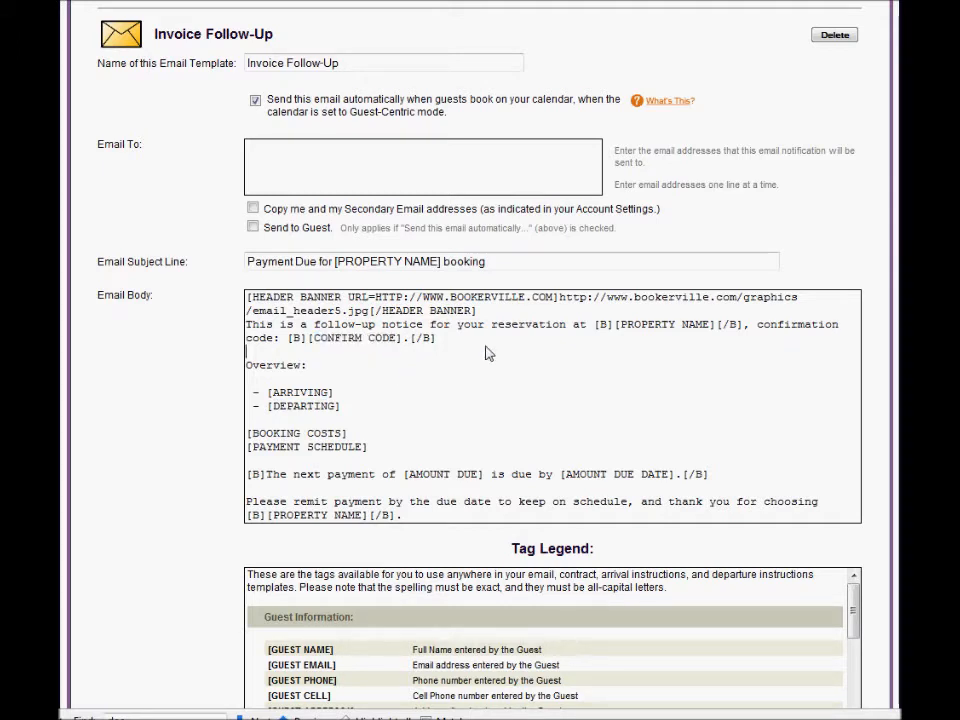
mouse_move(756, 458)
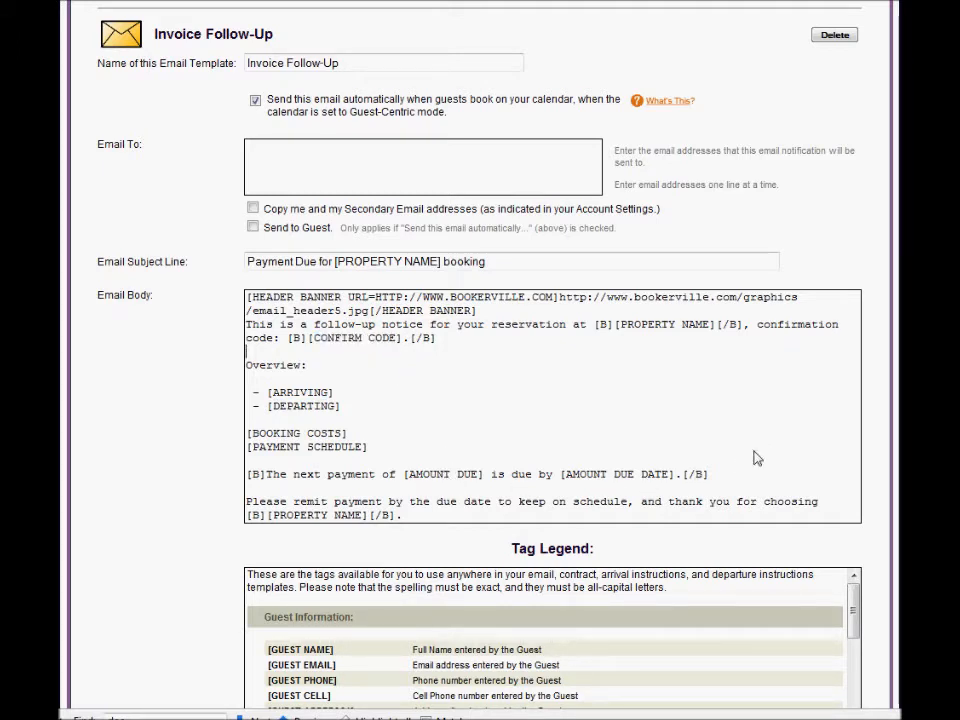
double_click(440, 474)
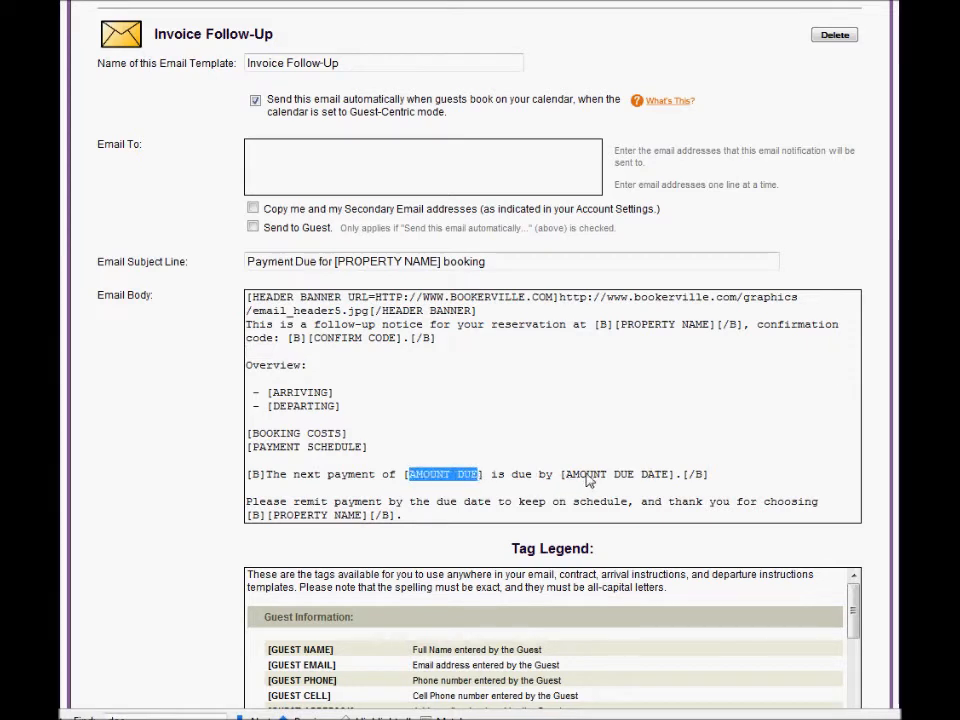
left_click(672, 420)
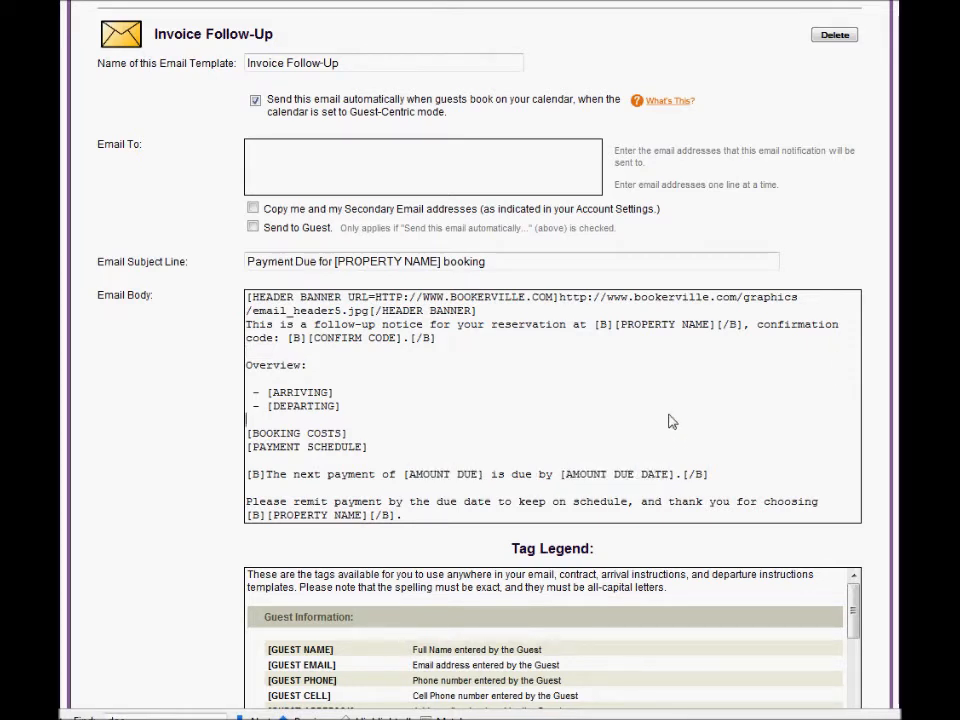
scroll("down", 3)
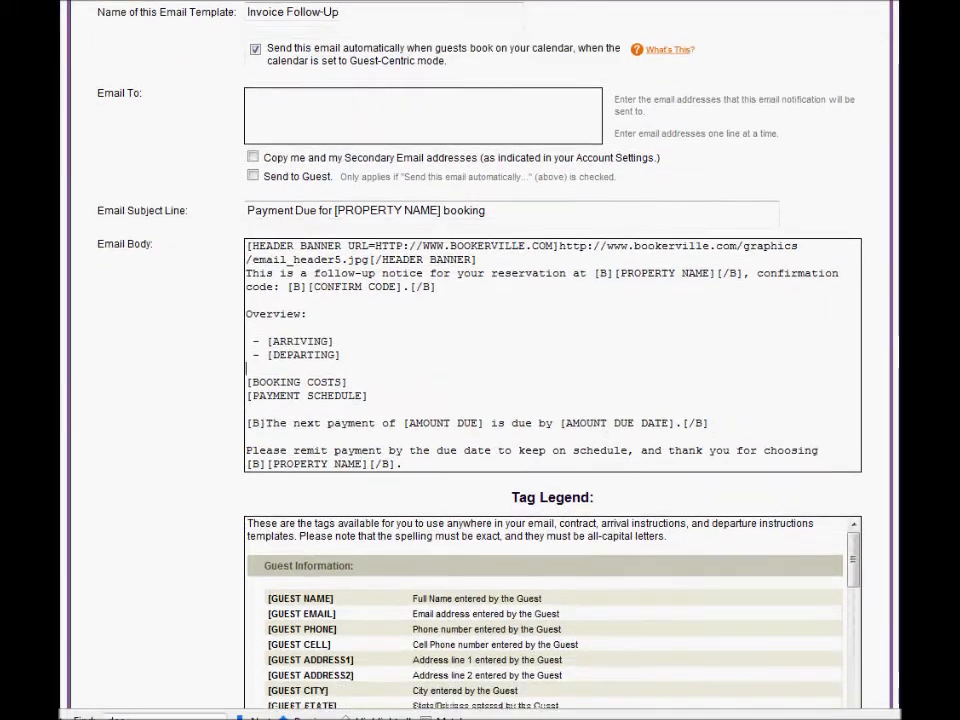
scroll("down", 3)
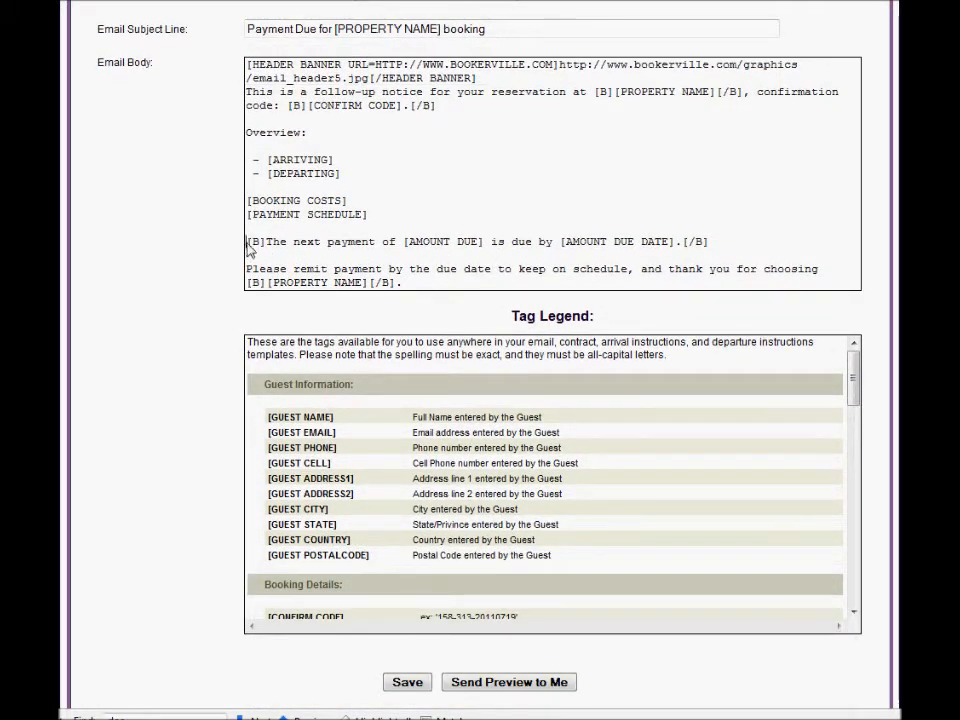
left_click_drag(246, 240, 708, 240)
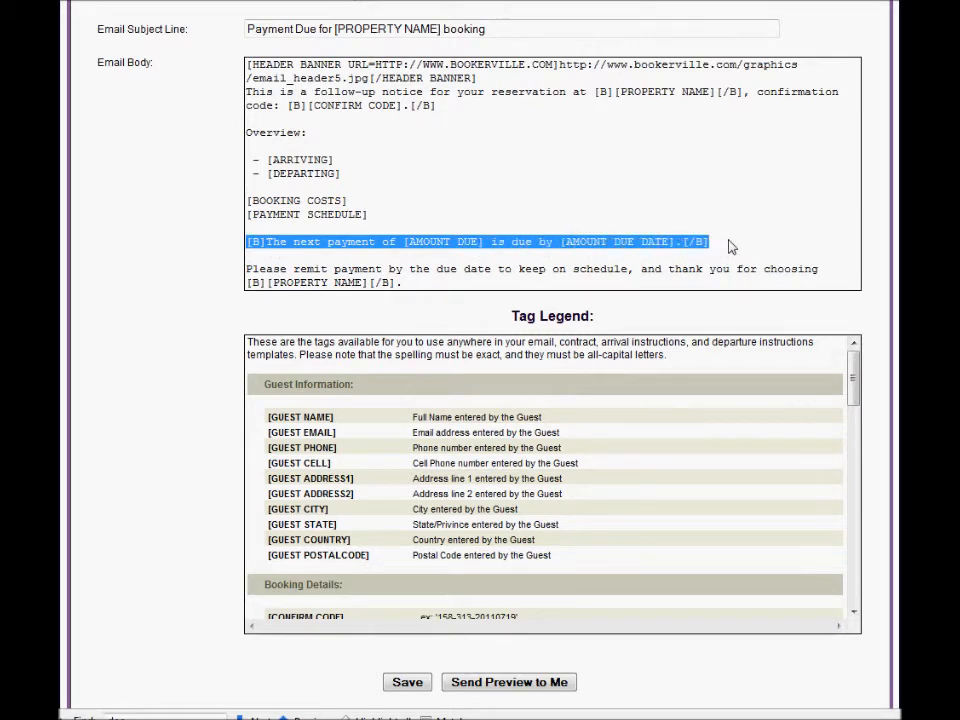
left_click(790, 260)
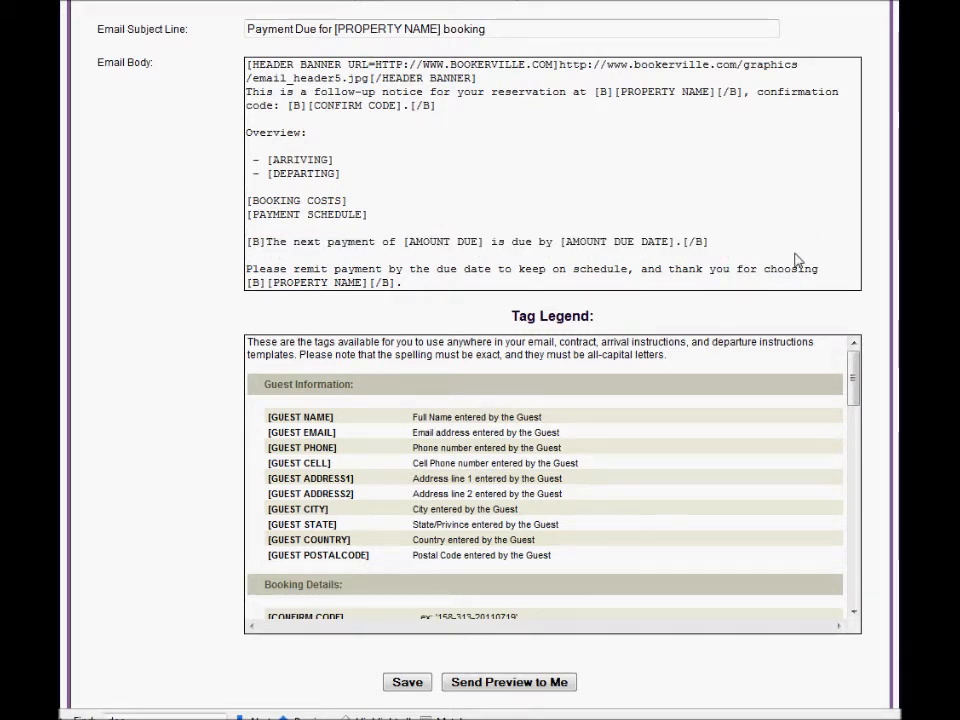
mouse_move(516, 316)
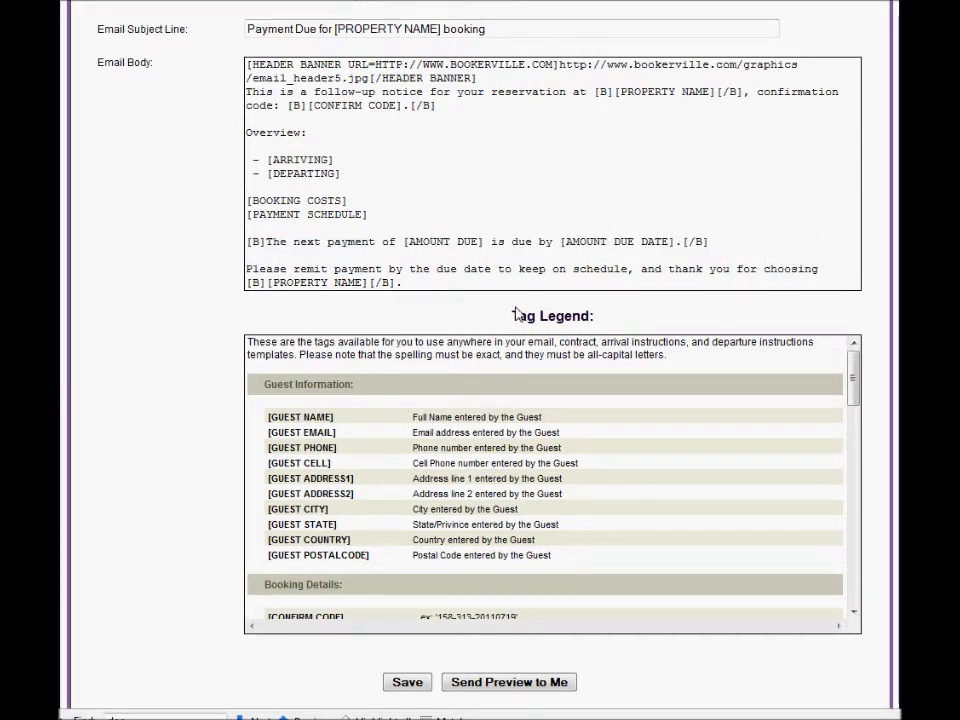
double_click(552, 316)
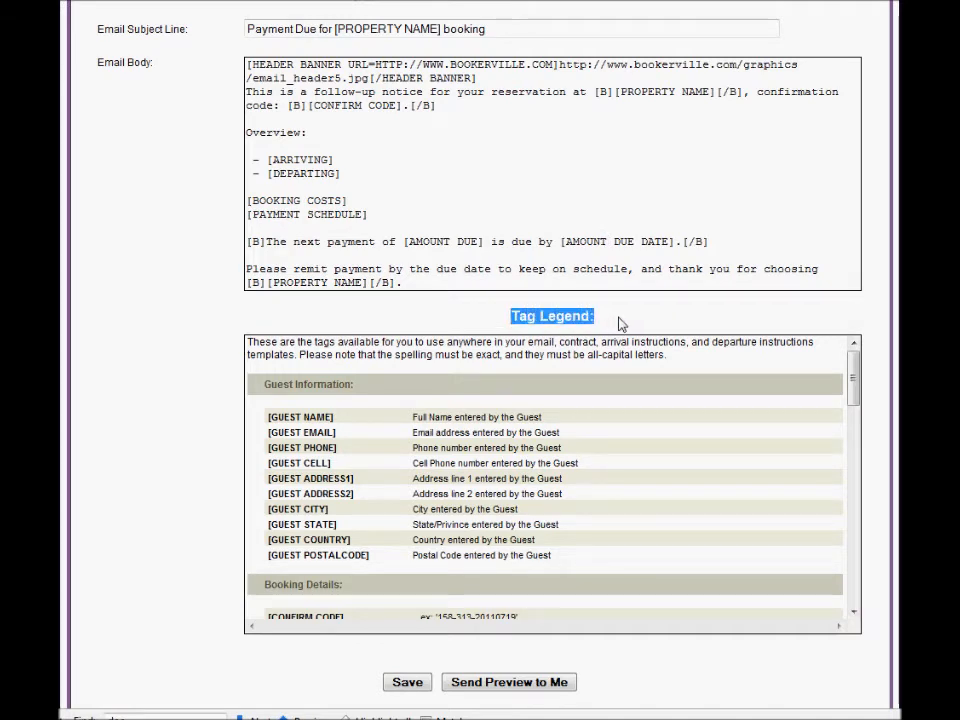
scroll("down", 3)
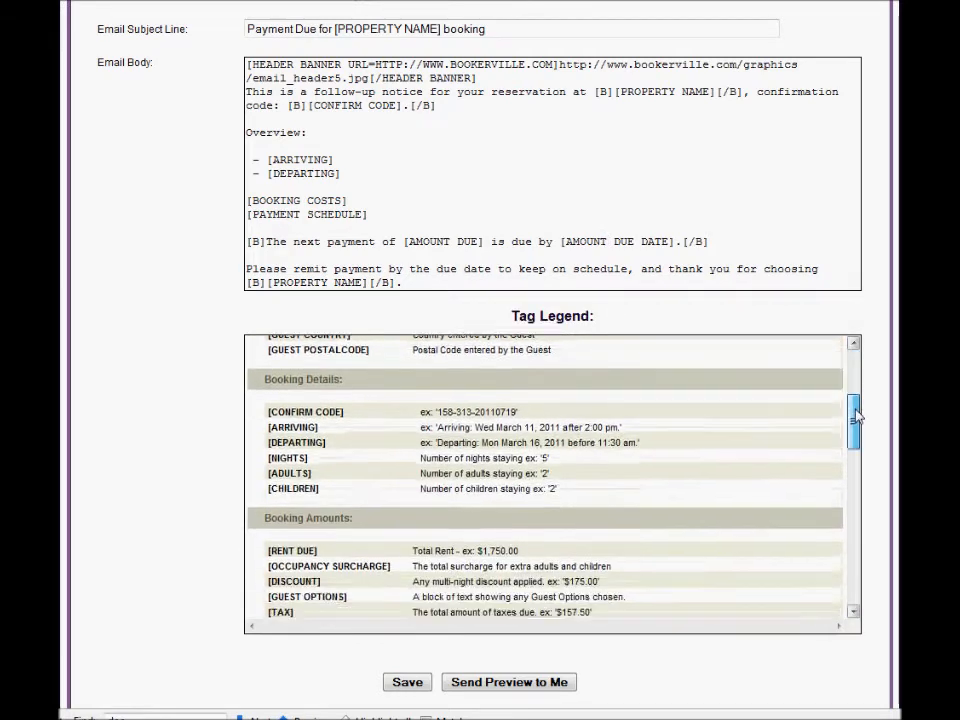
scroll("down", 3)
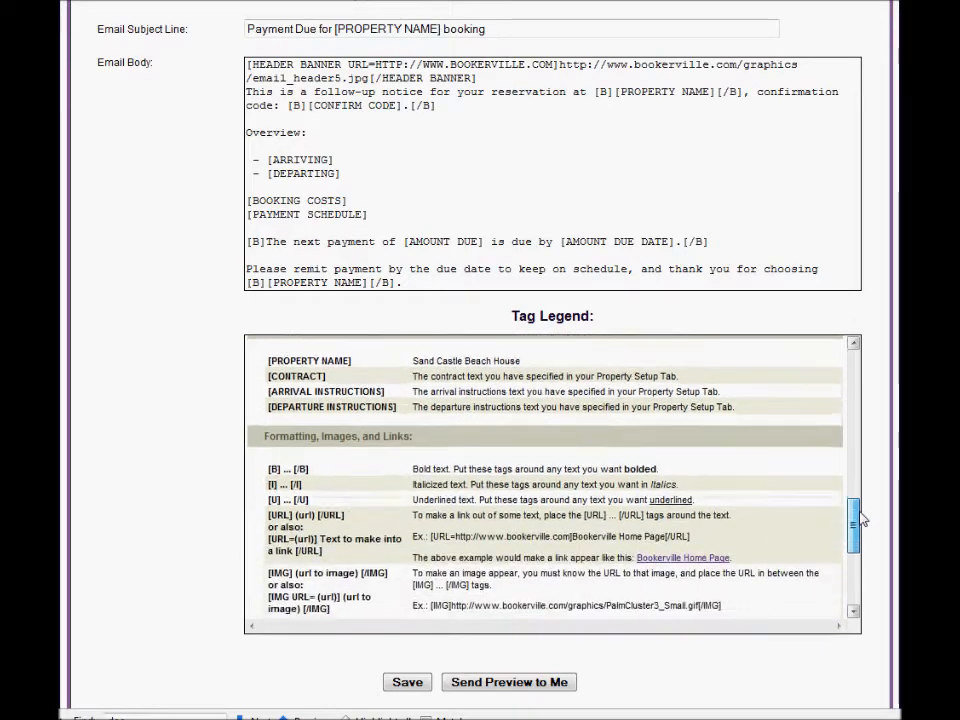
scroll("down", 3)
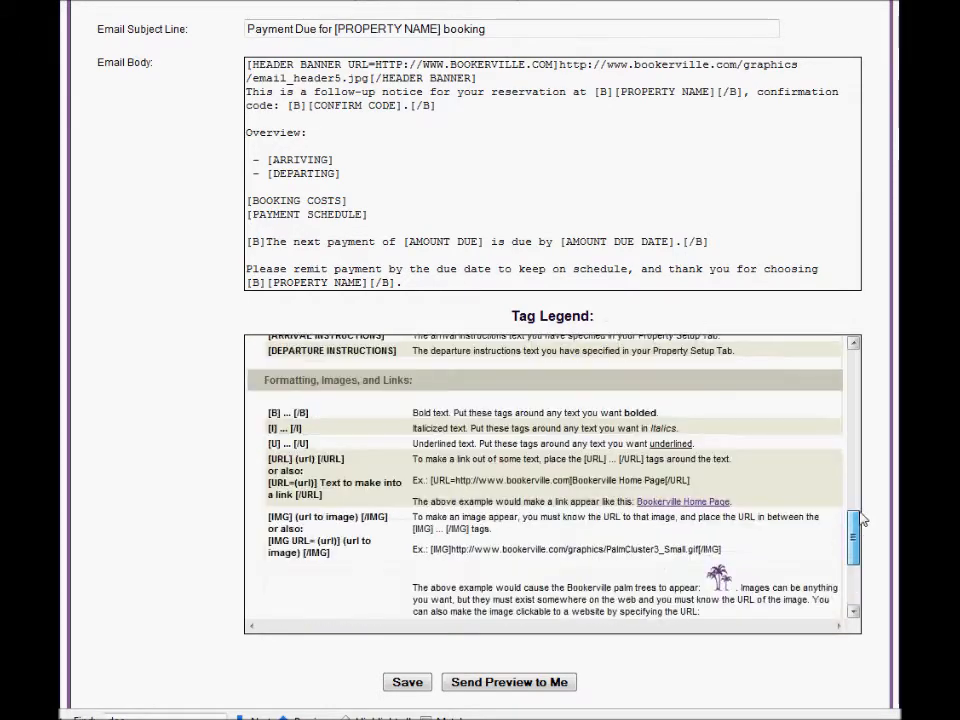
scroll("up", 3)
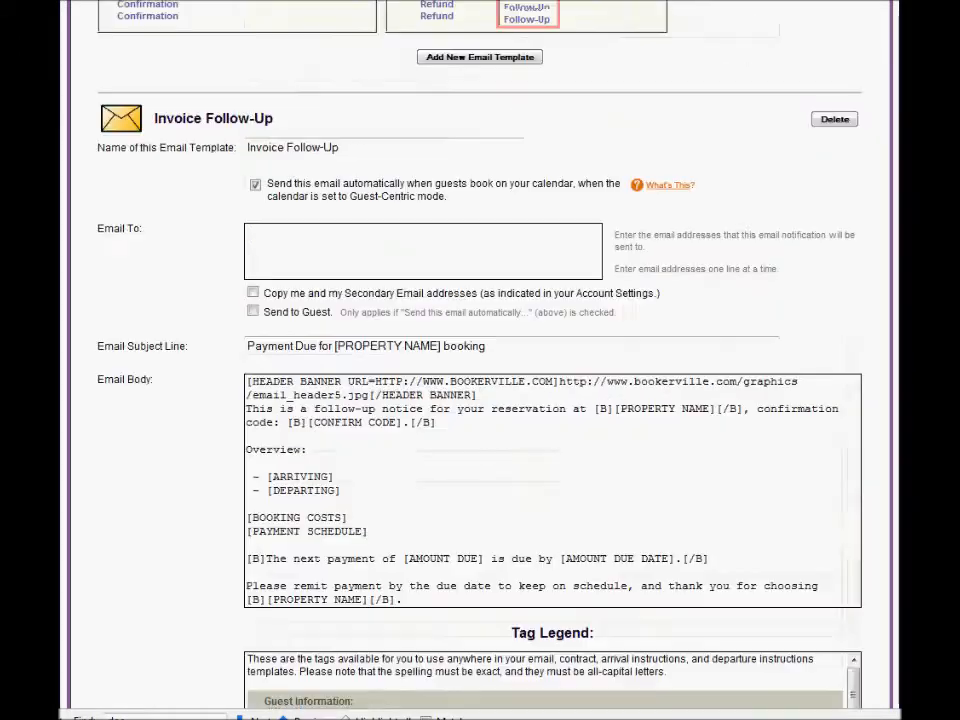
From the dashboard's Master Calendar, show the Sand Castle Beach House booking details with $982.34 balance due.
scroll("up", 3)
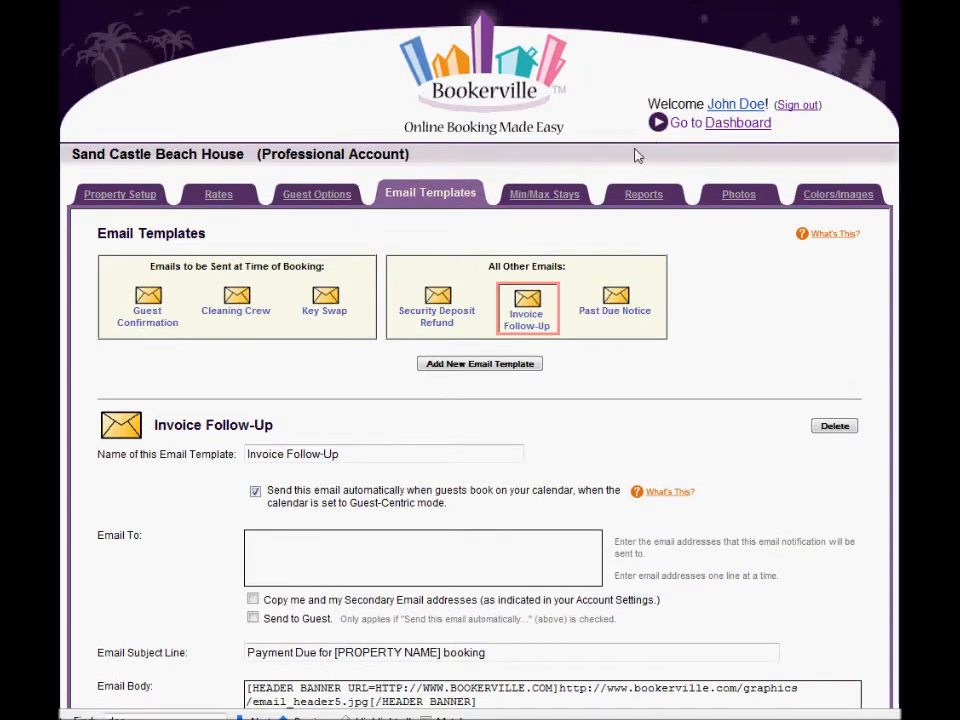
left_click(736, 122)
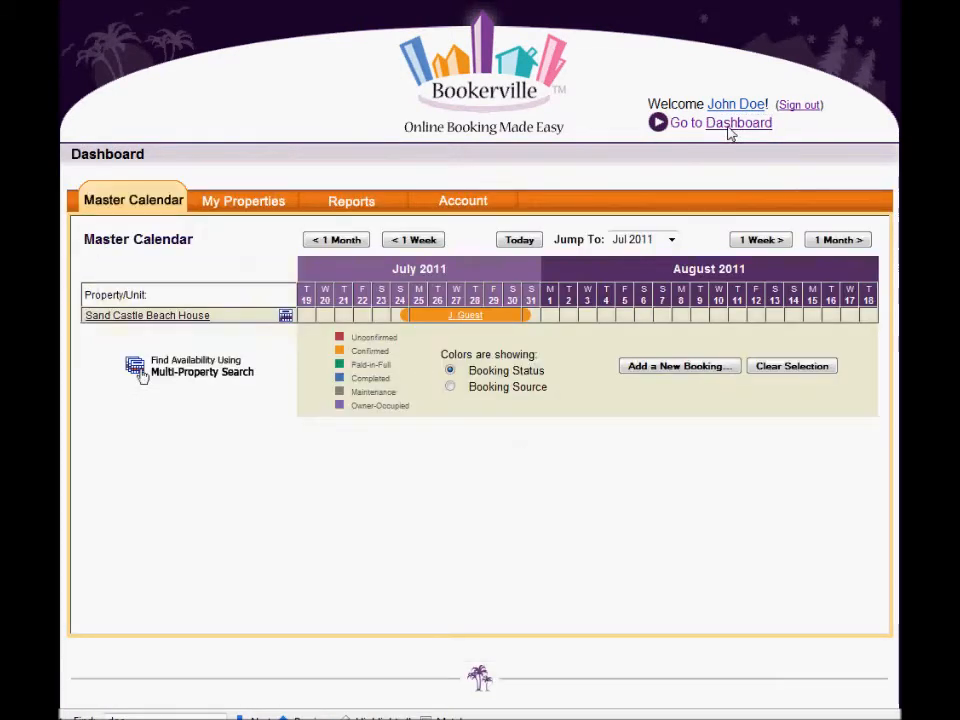
mouse_move(172, 300)
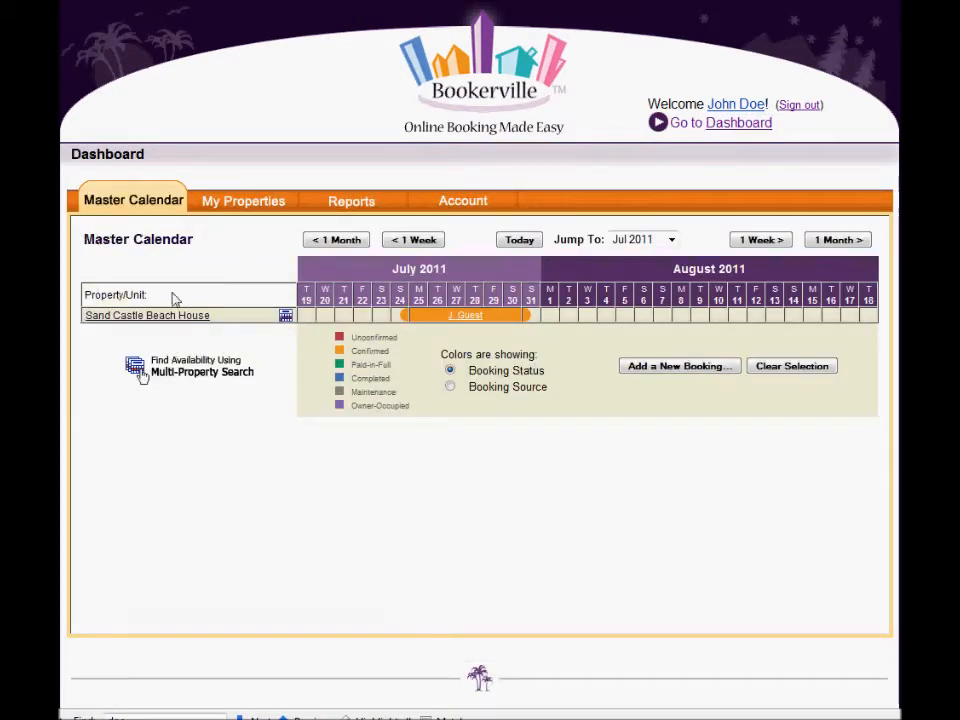
left_click(464, 314)
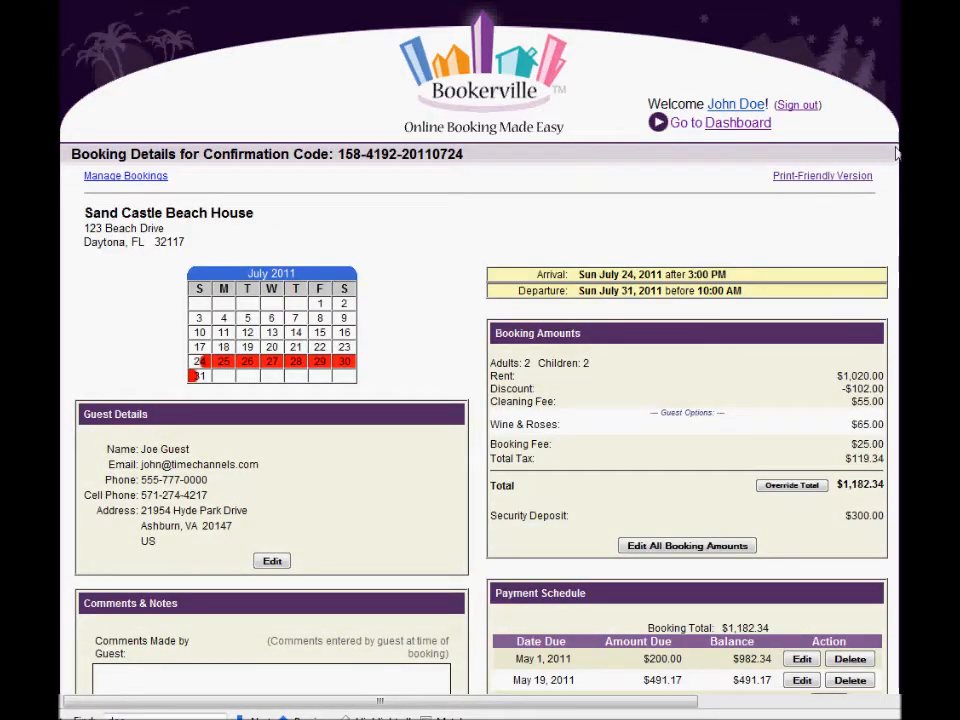
scroll("down", 3)
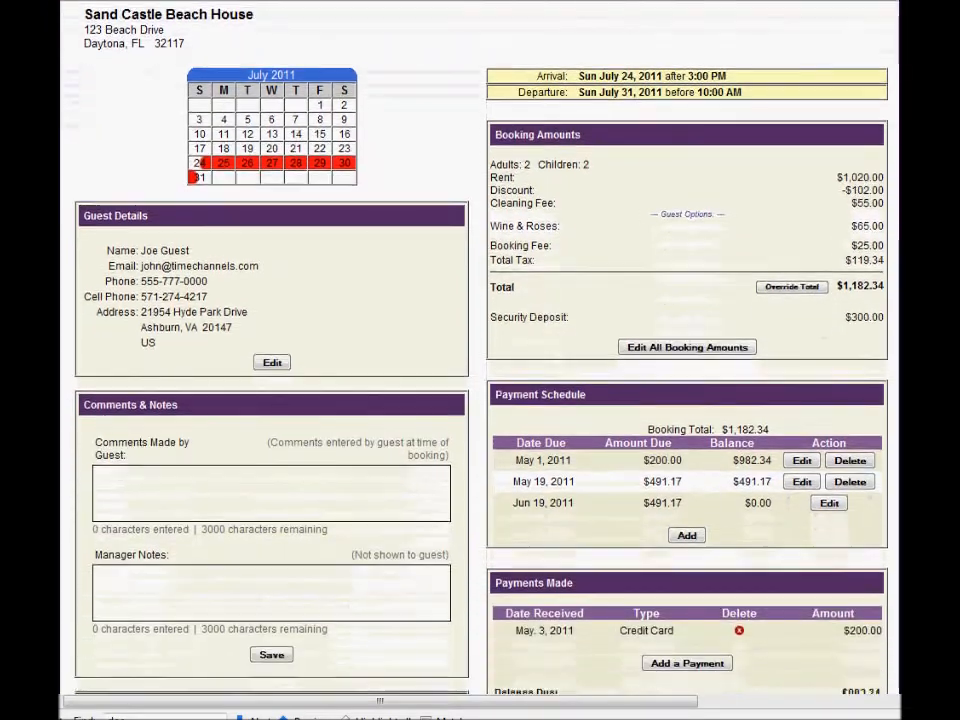
scroll("down", 3)
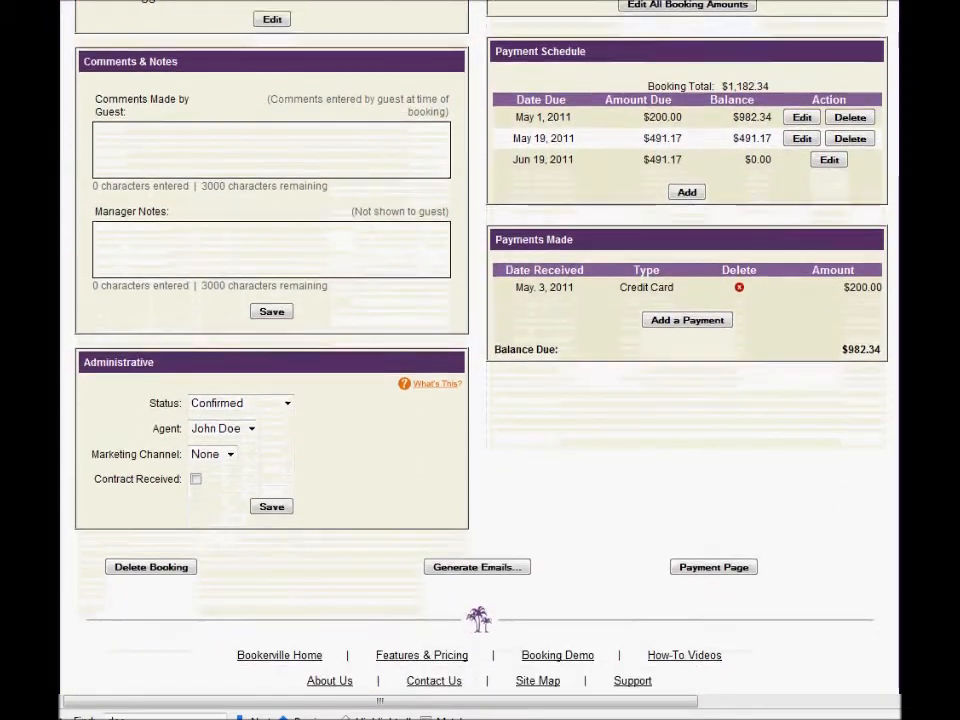
scroll("down", 3)
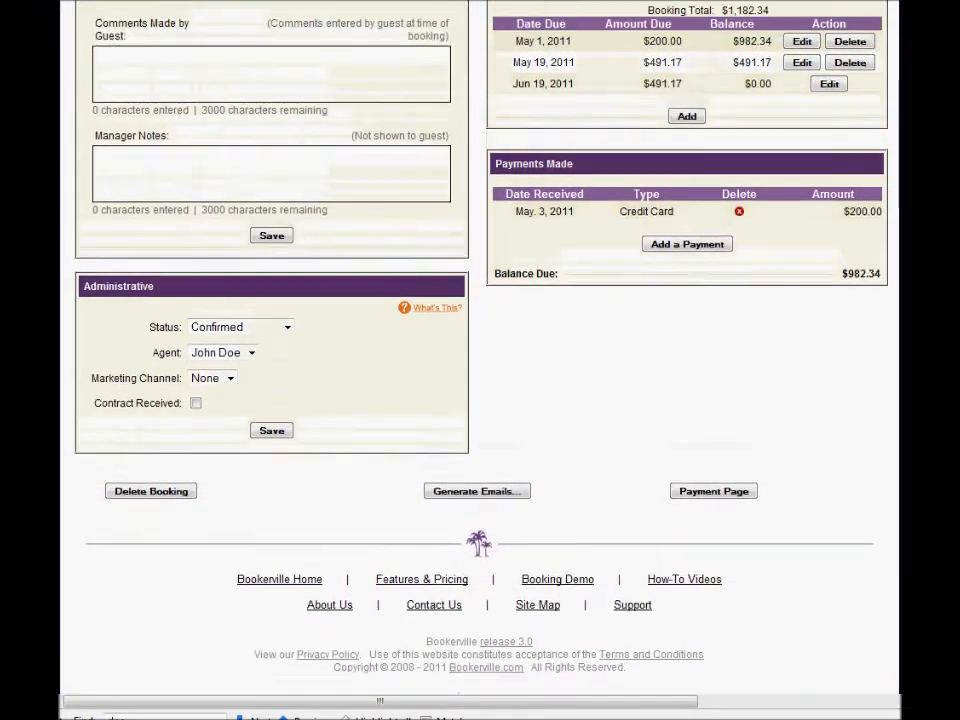
scroll("up", 3)
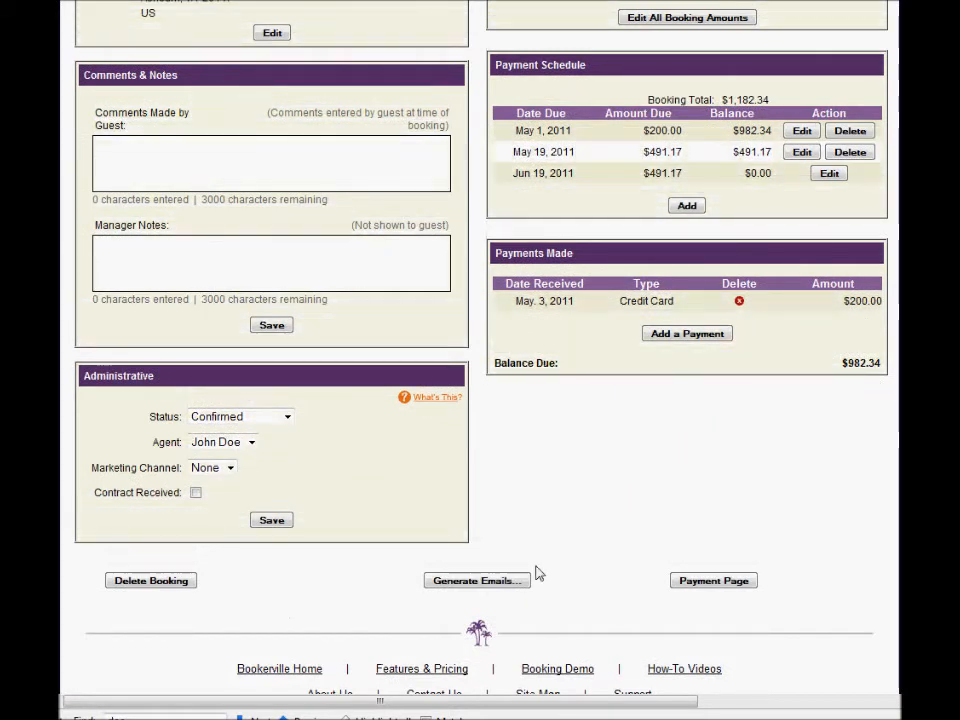
Generate the Guest Confirmation email preview for this booking and highlight the property name.
left_click(476, 580)
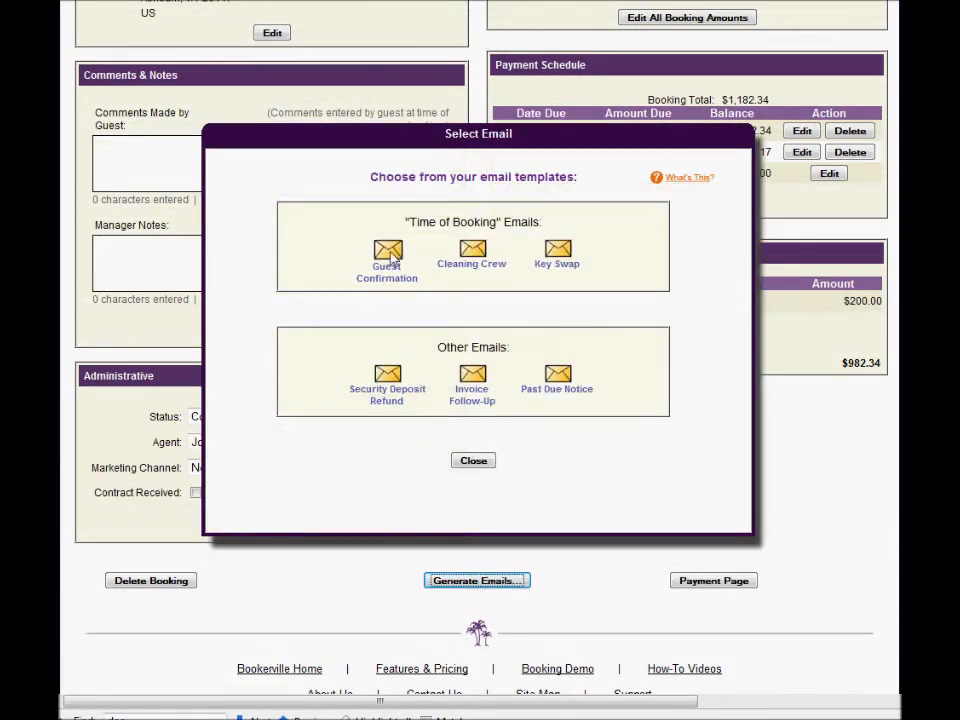
left_click(388, 260)
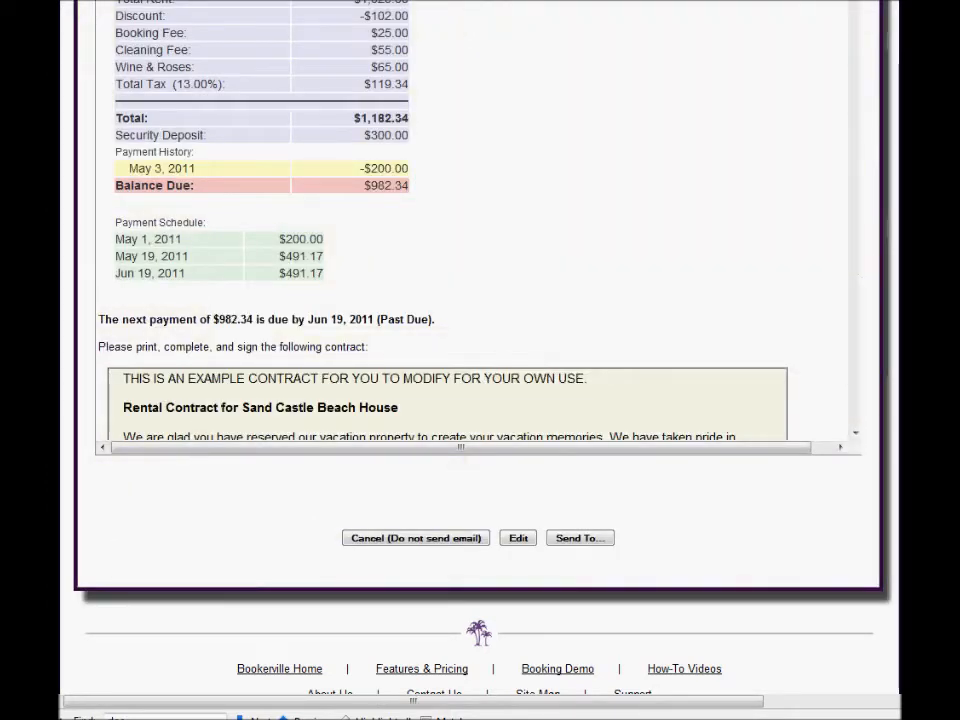
scroll("up", 3)
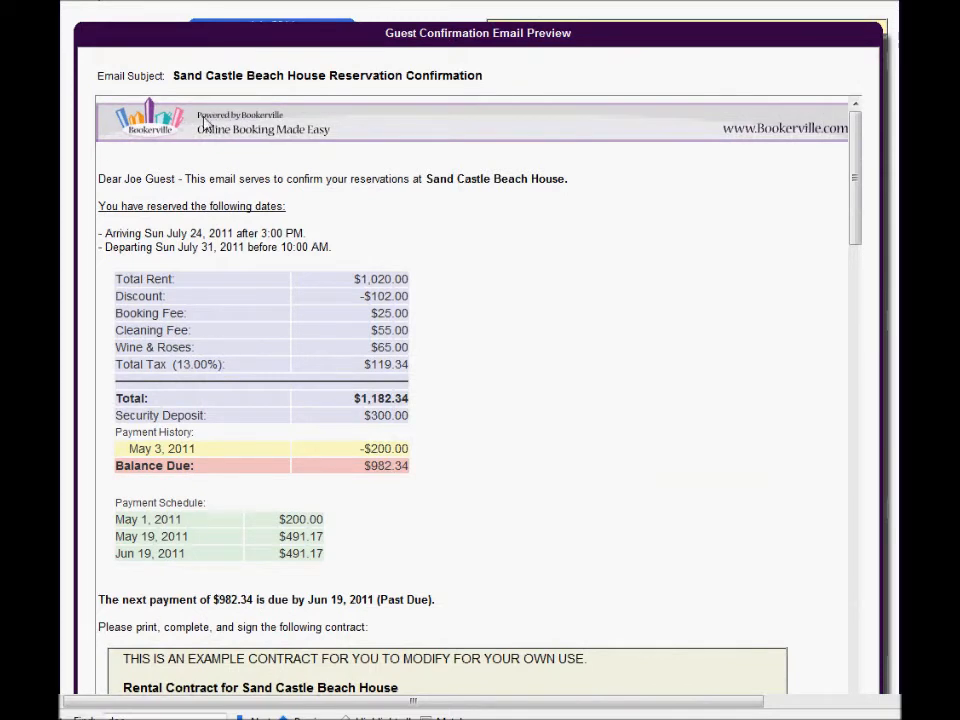
mouse_move(204, 150)
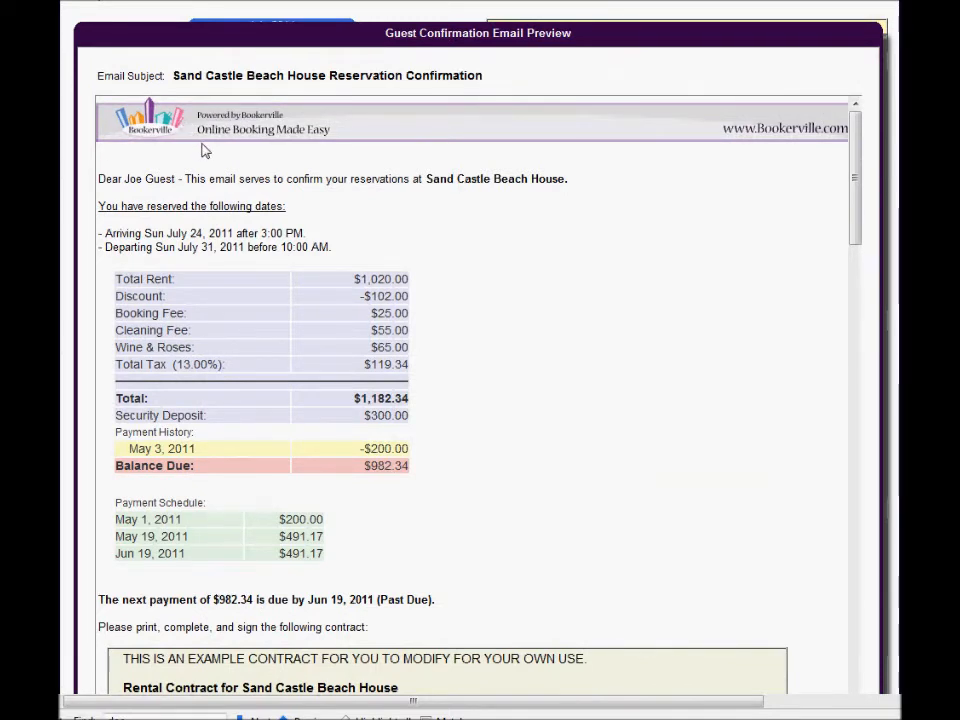
mouse_move(456, 246)
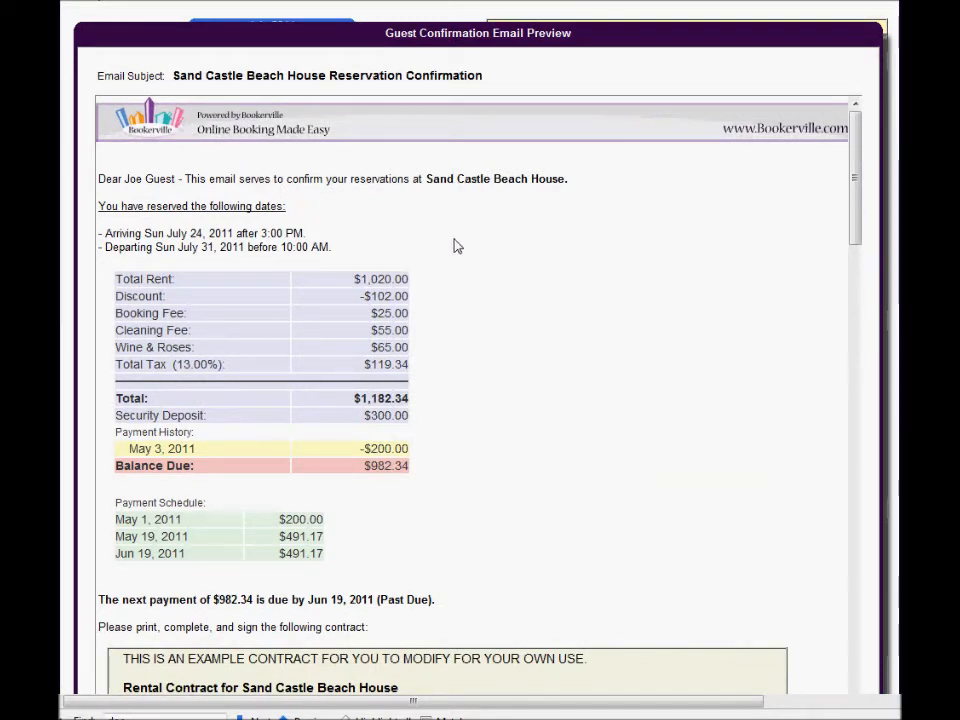
mouse_move(428, 188)
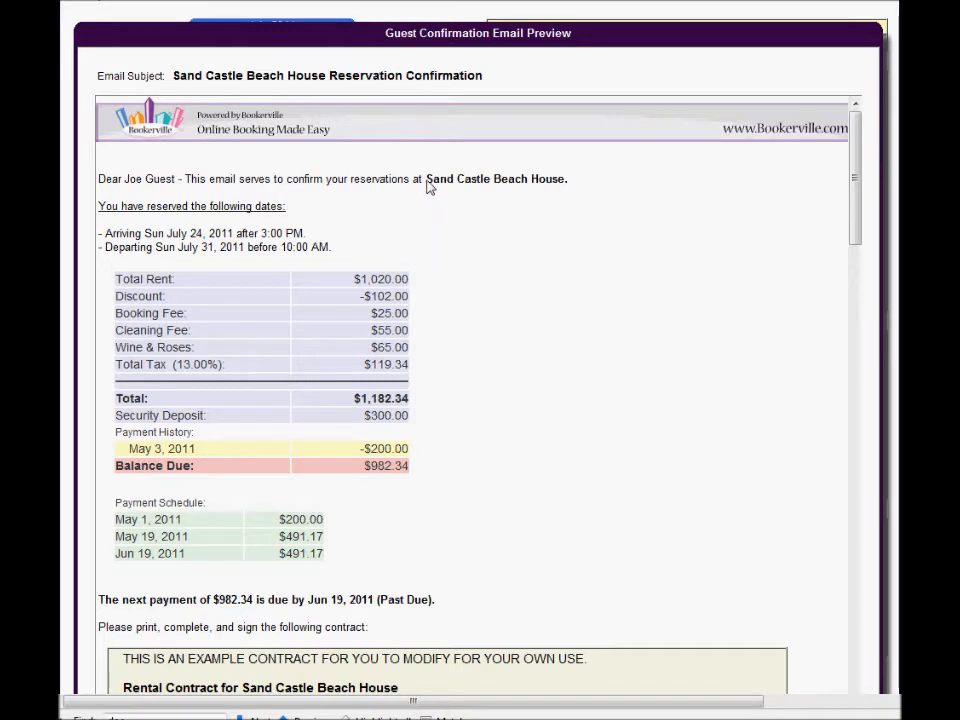
double_click(496, 180)
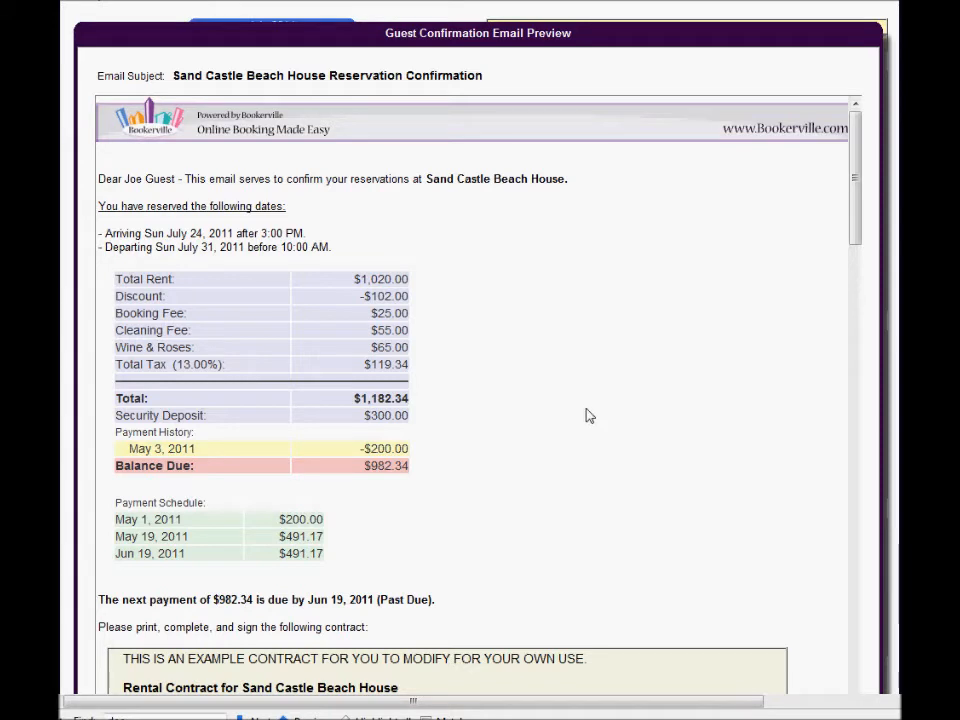
mouse_move(284, 290)
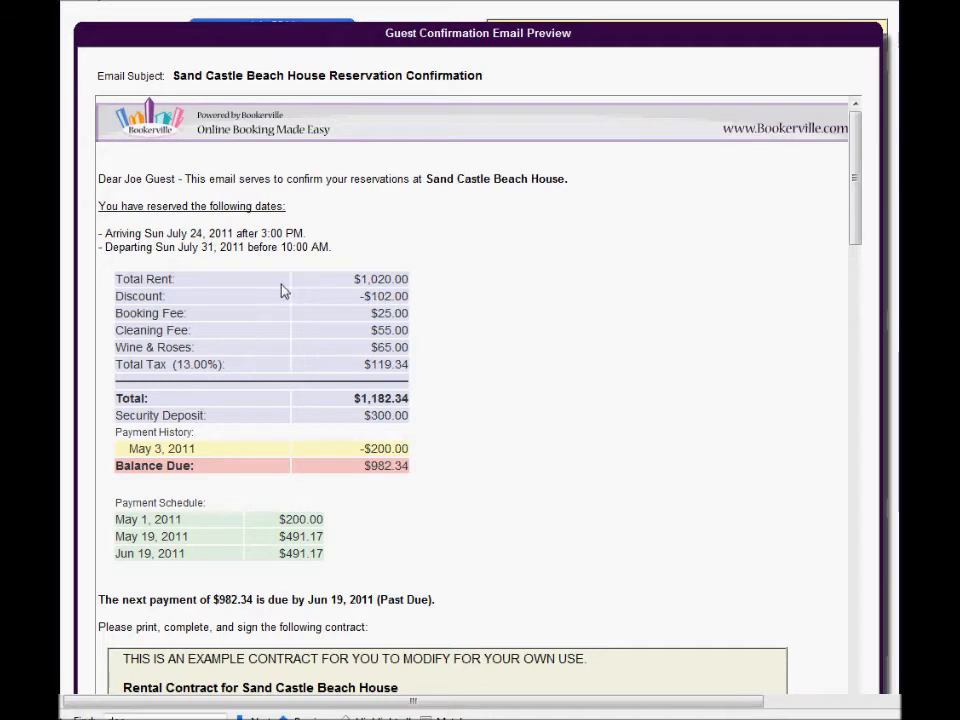
mouse_move(208, 396)
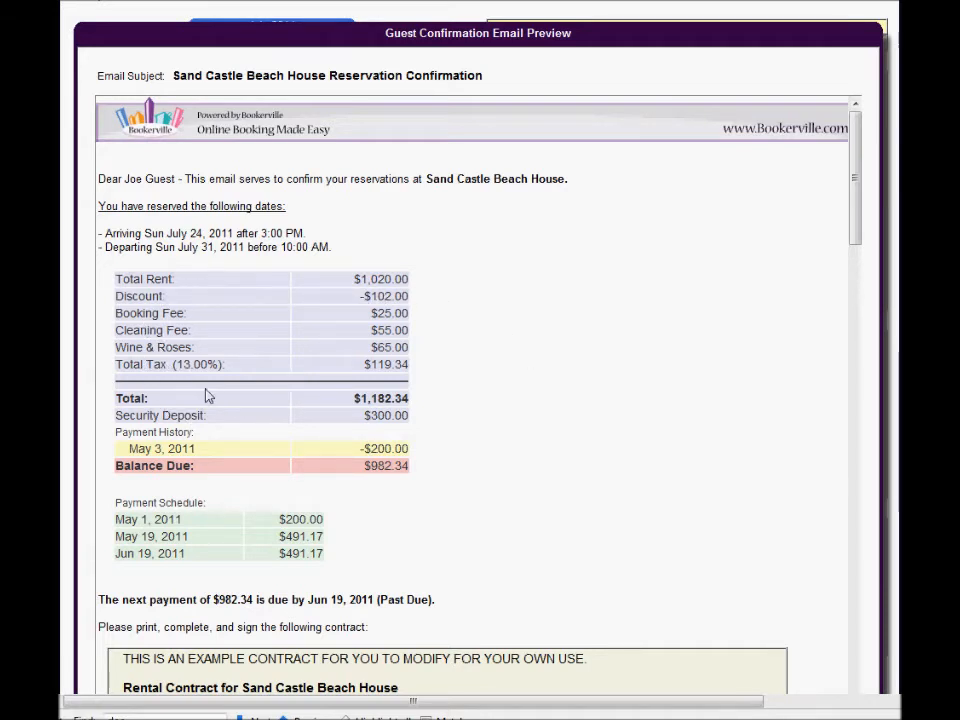
mouse_move(468, 348)
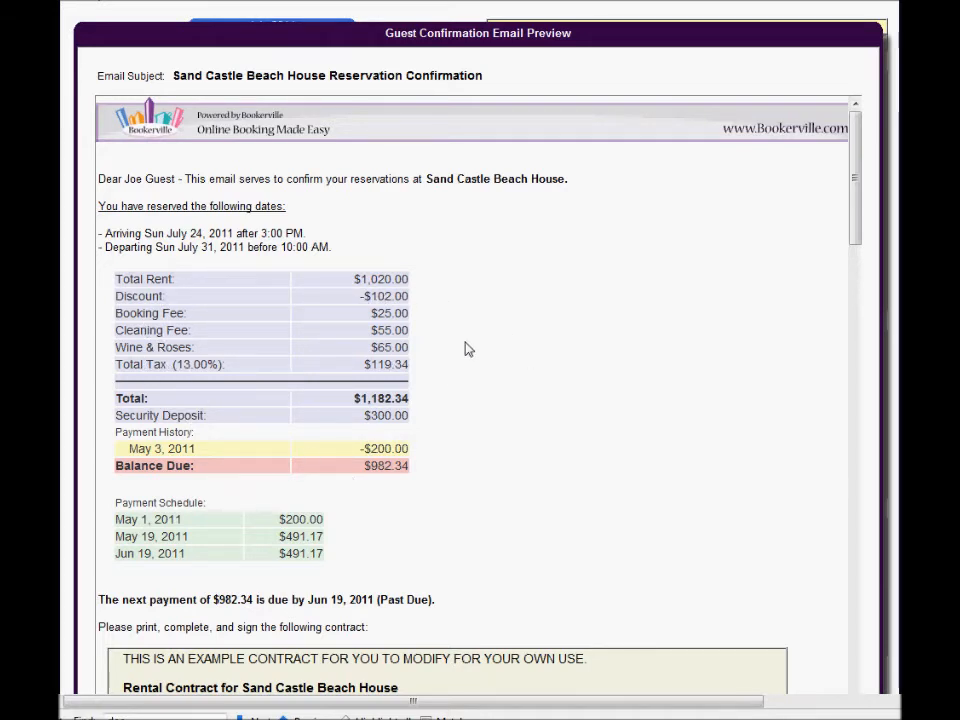
mouse_move(392, 418)
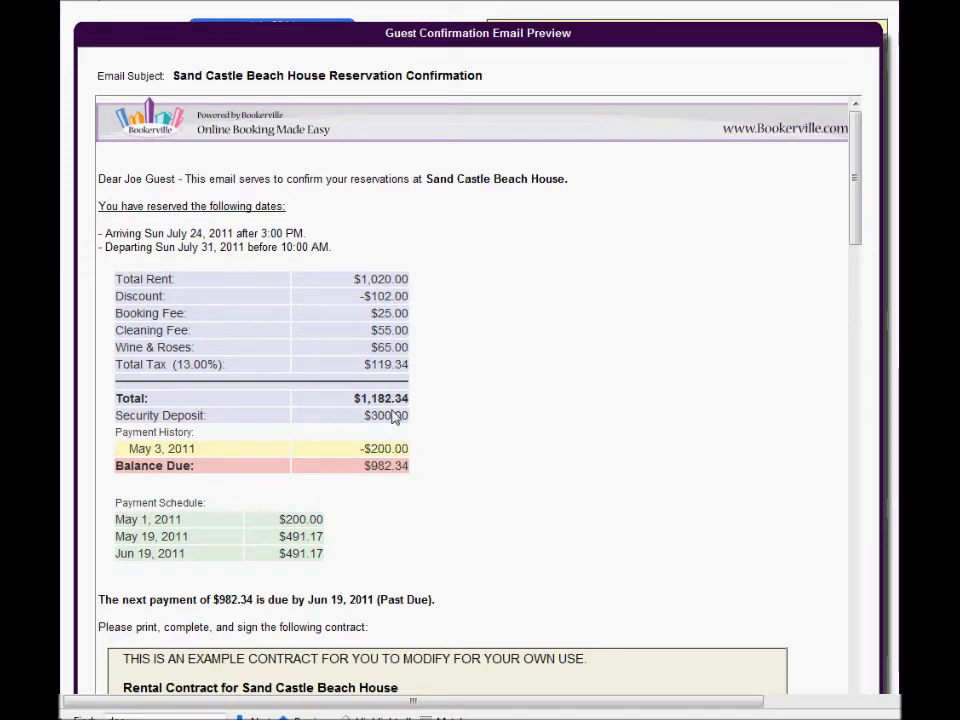
mouse_move(416, 456)
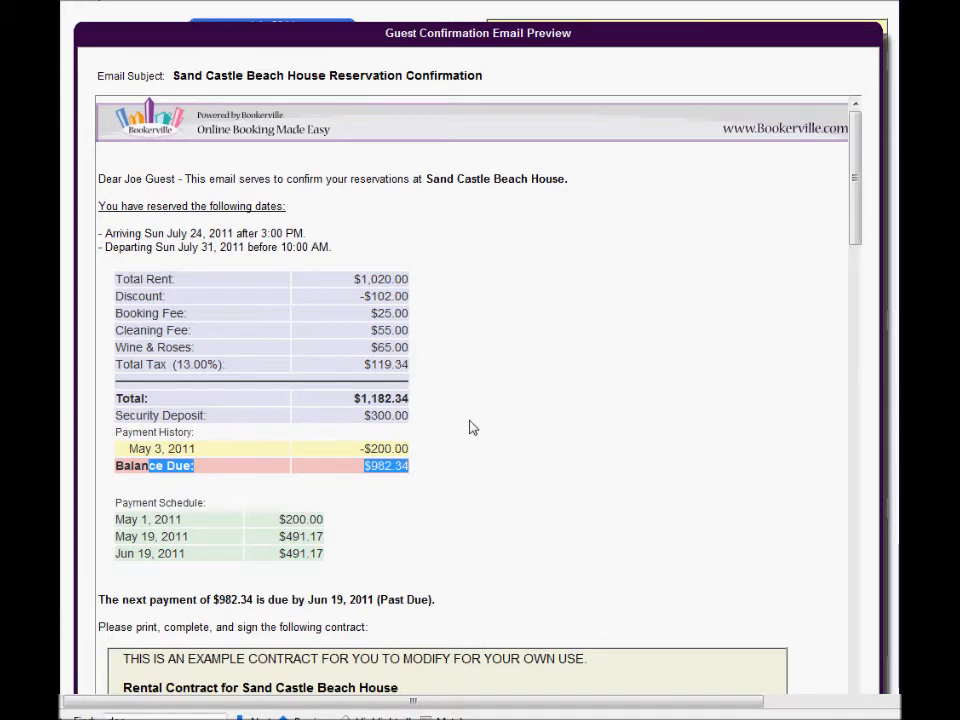
Read the preview down to its closing lines, confirmation code and $1,182.34 total.
scroll("down", 3)
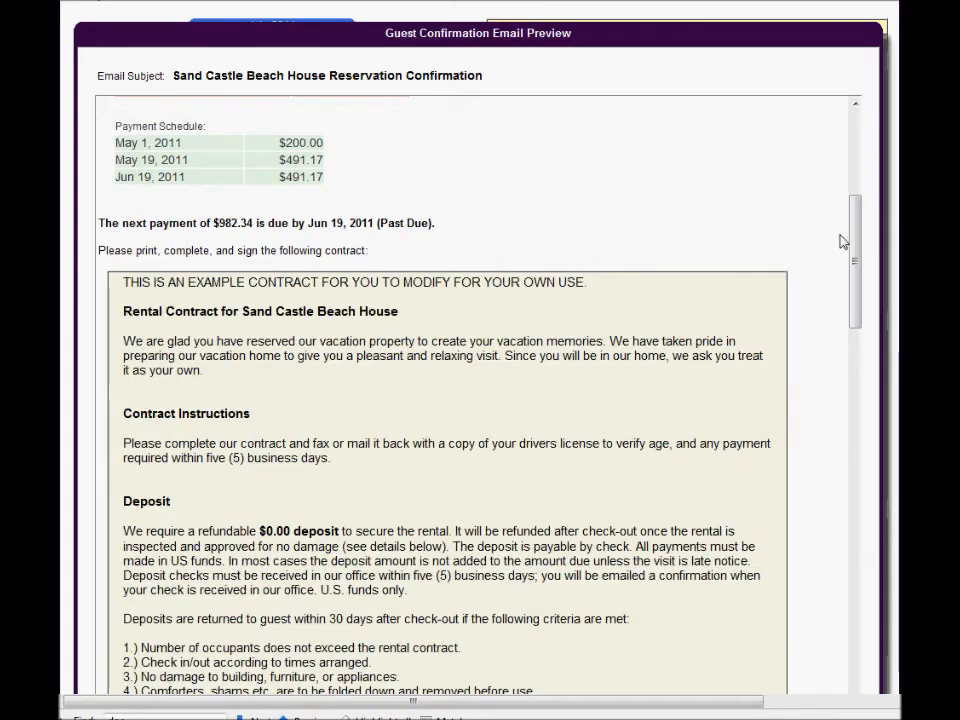
scroll("down", 3)
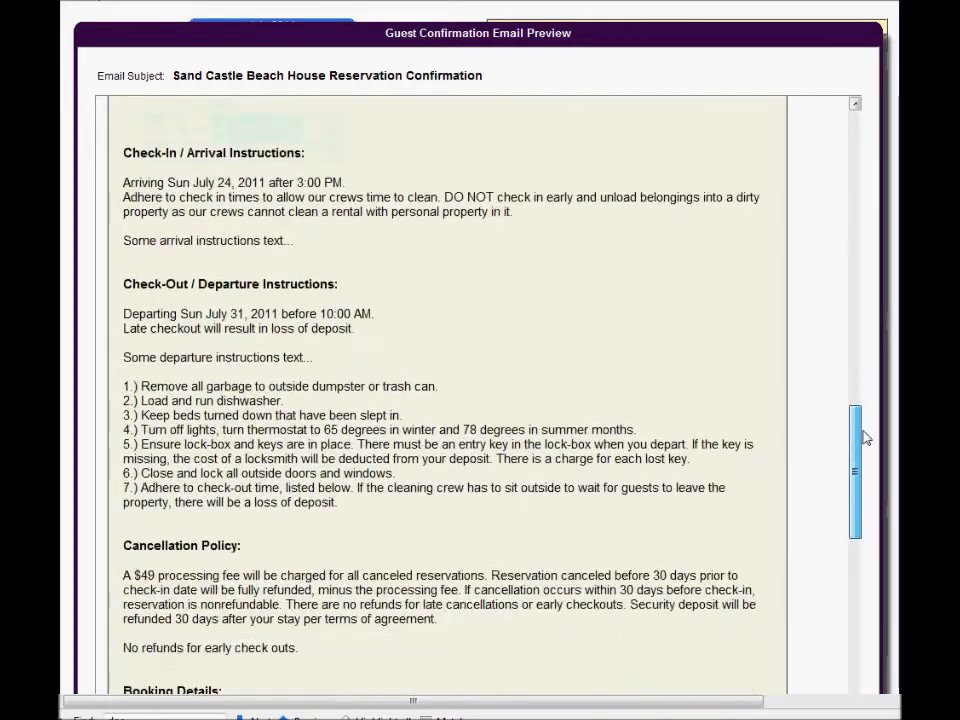
scroll("down", 3)
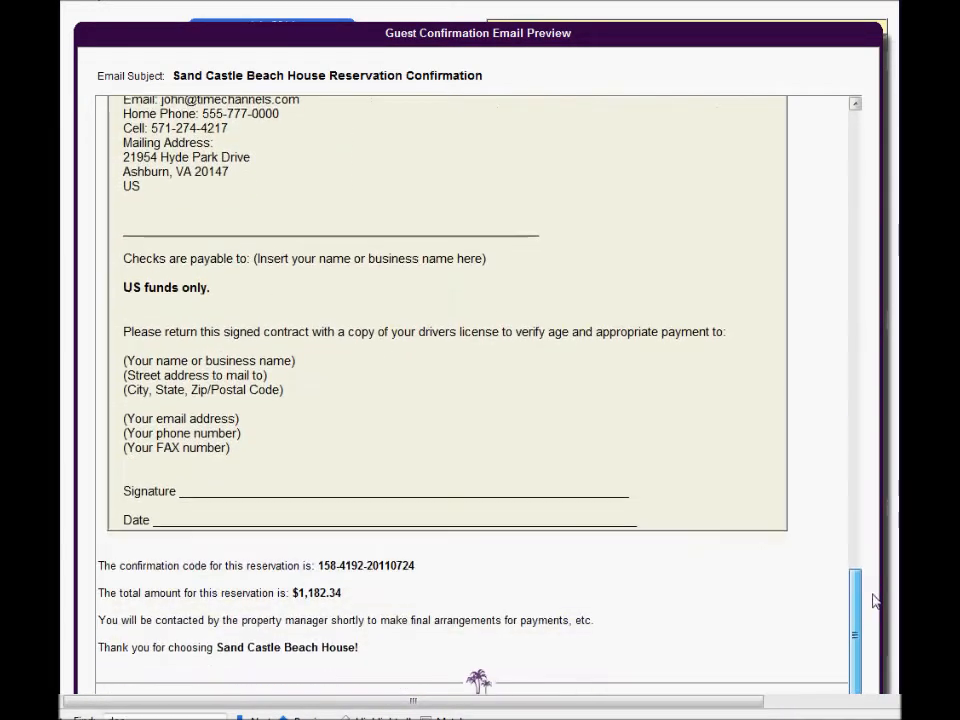
scroll("down", 3)
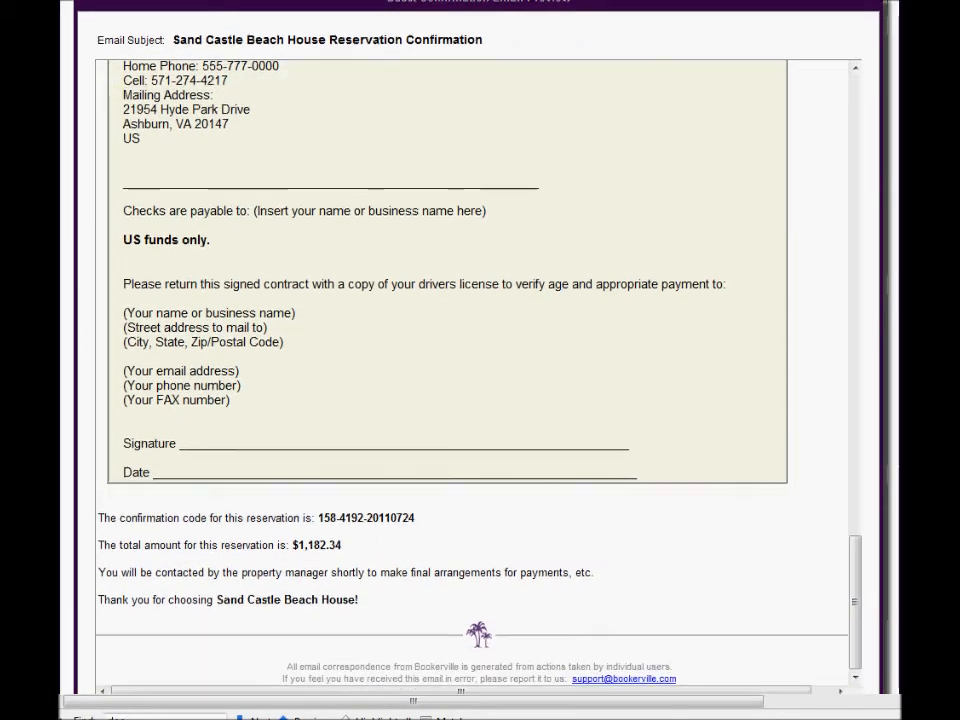
scroll("down", 3)
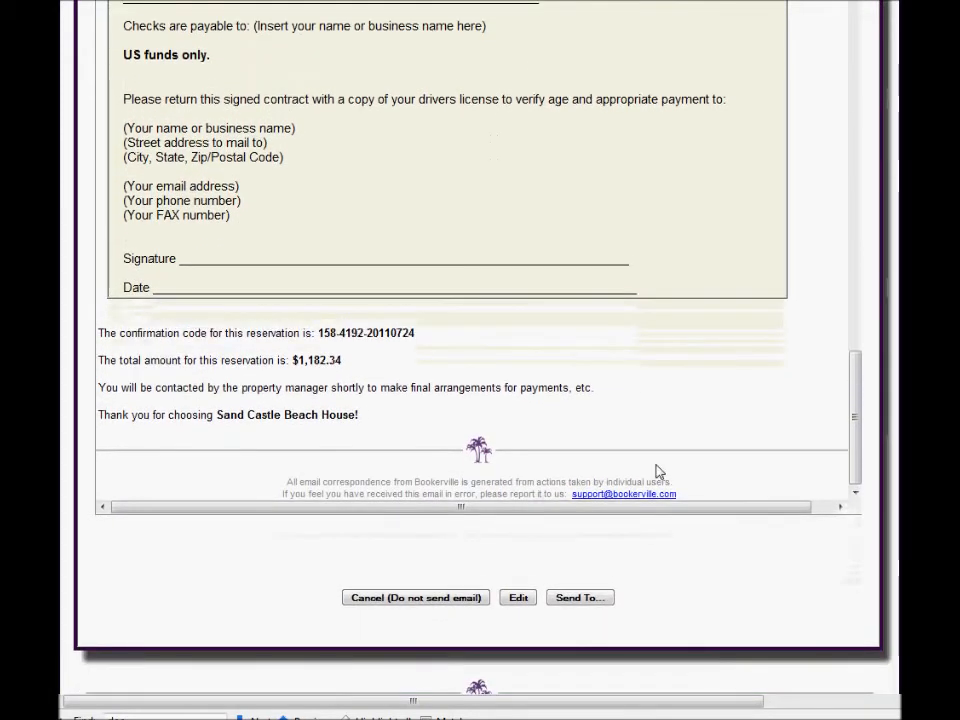
Remove the guest recipient and send the confirmation email to the manager only.
left_click(580, 596)
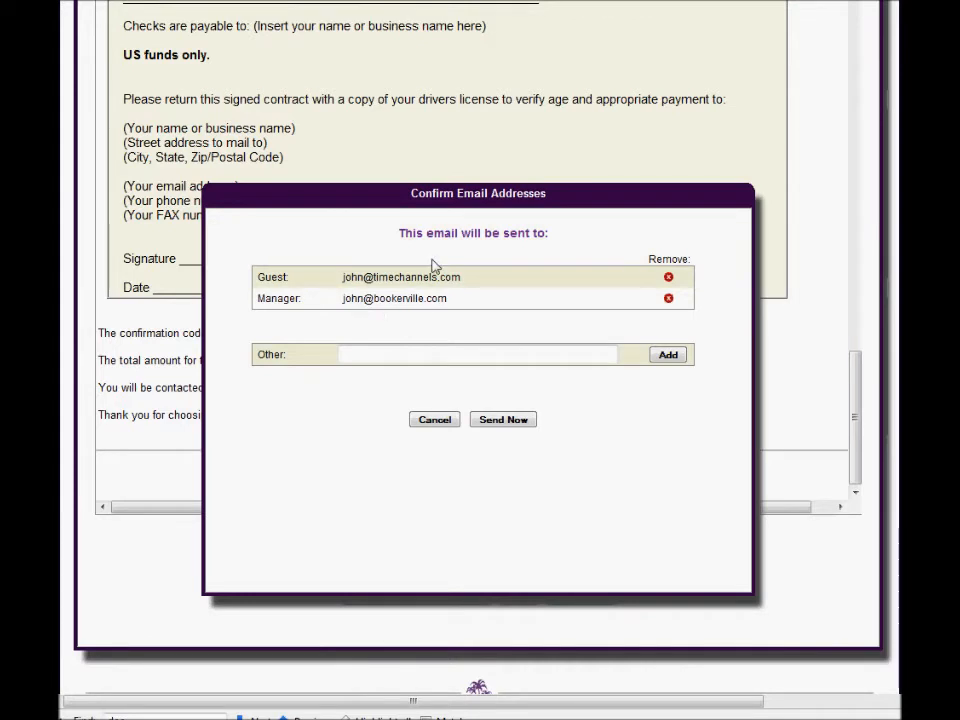
mouse_move(670, 280)
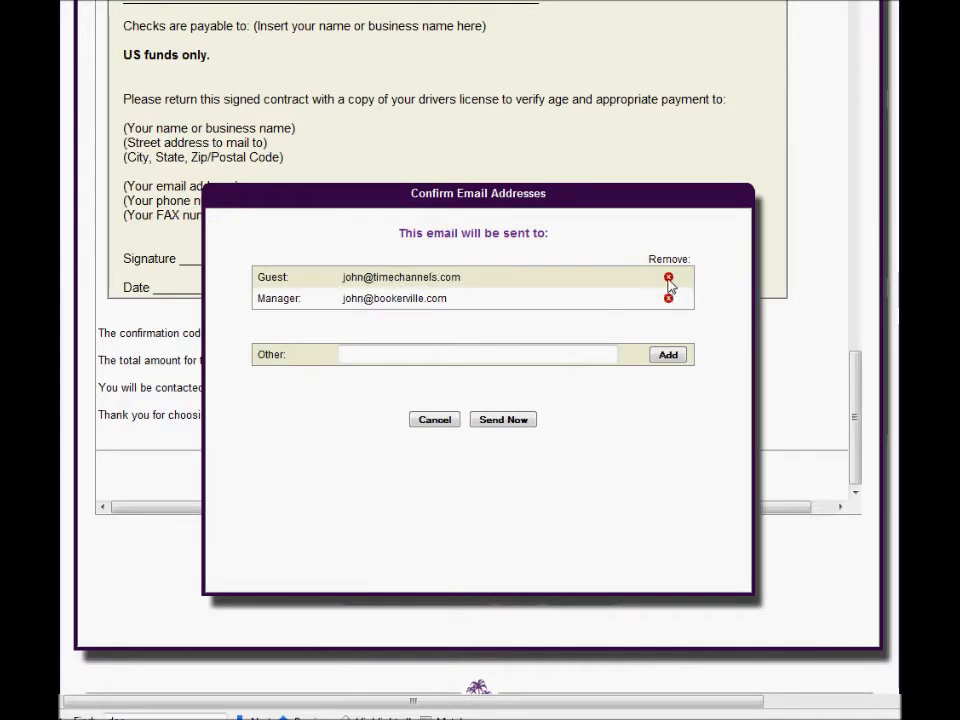
left_click(668, 276)
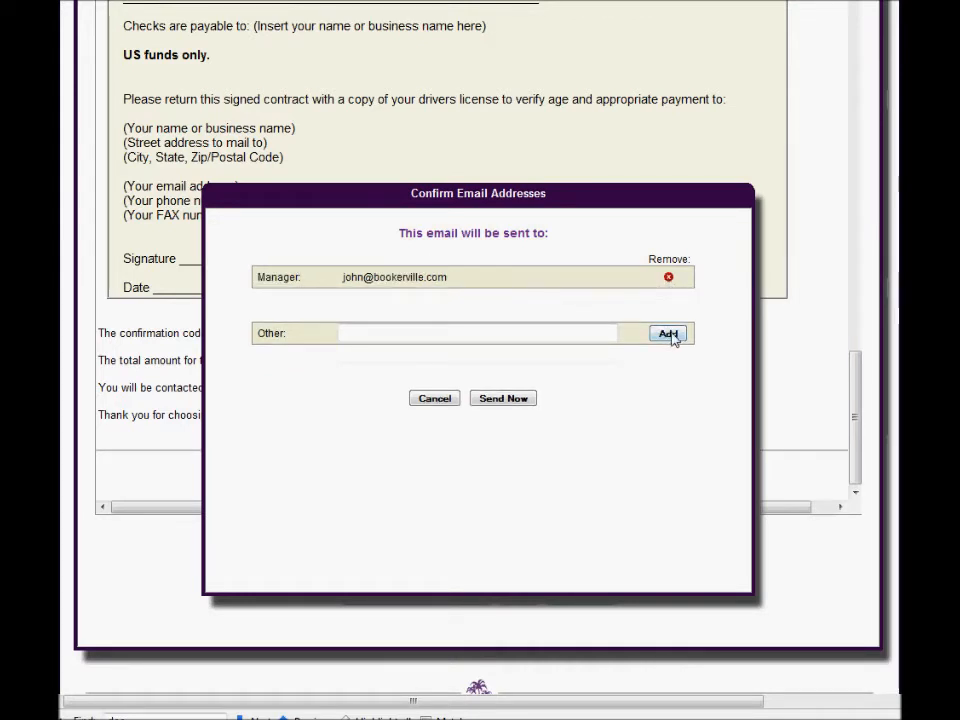
left_click(504, 398)
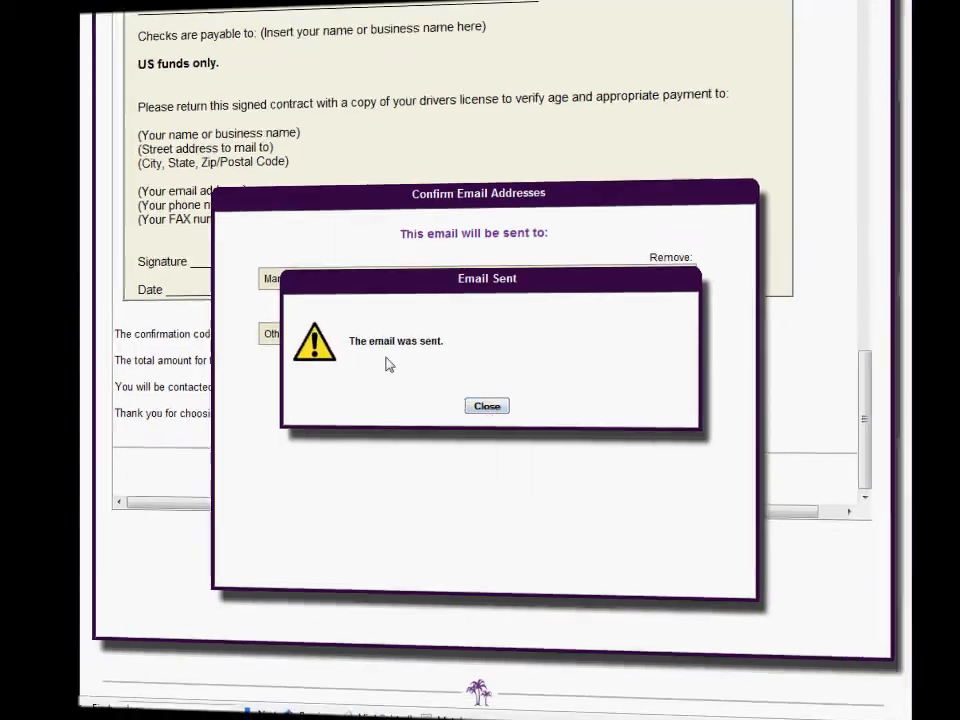
left_click(488, 404)
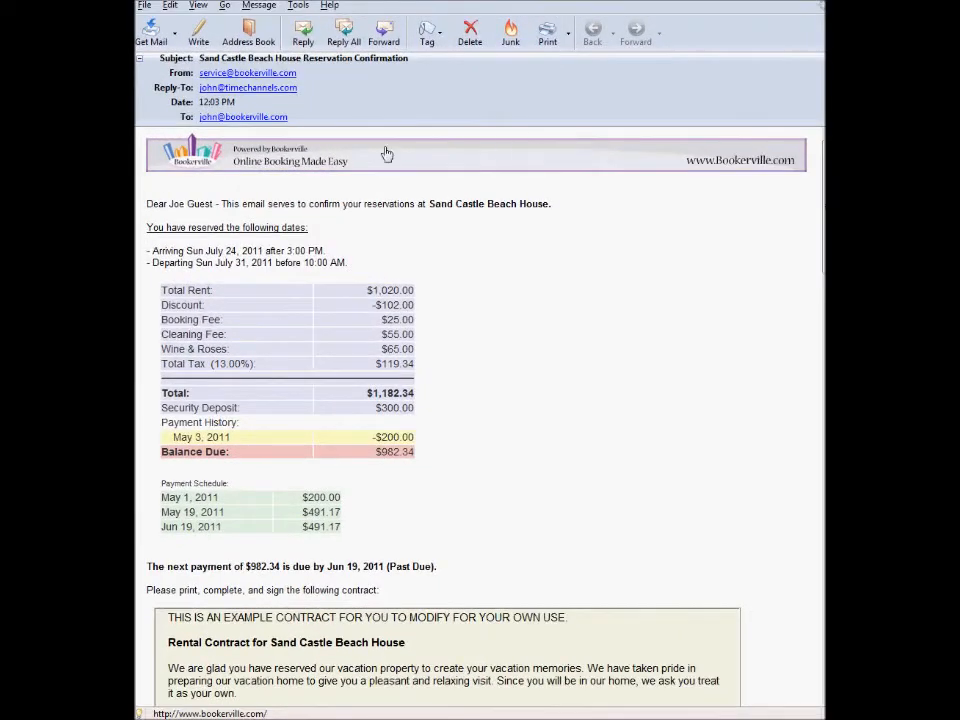
mouse_move(376, 92)
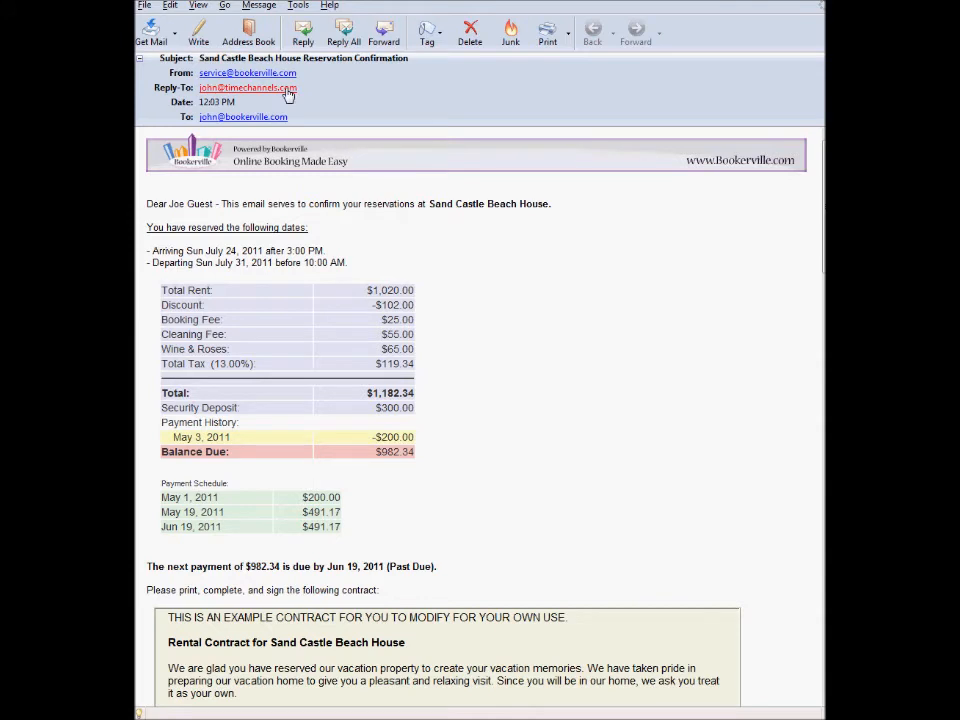
mouse_move(218, 64)
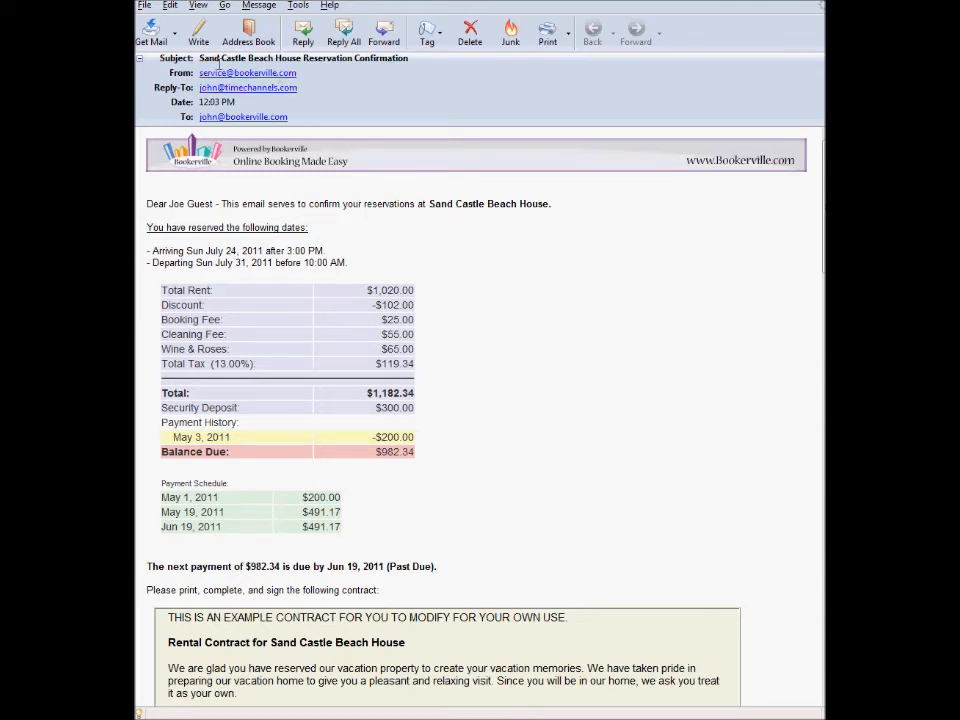
mouse_move(664, 148)
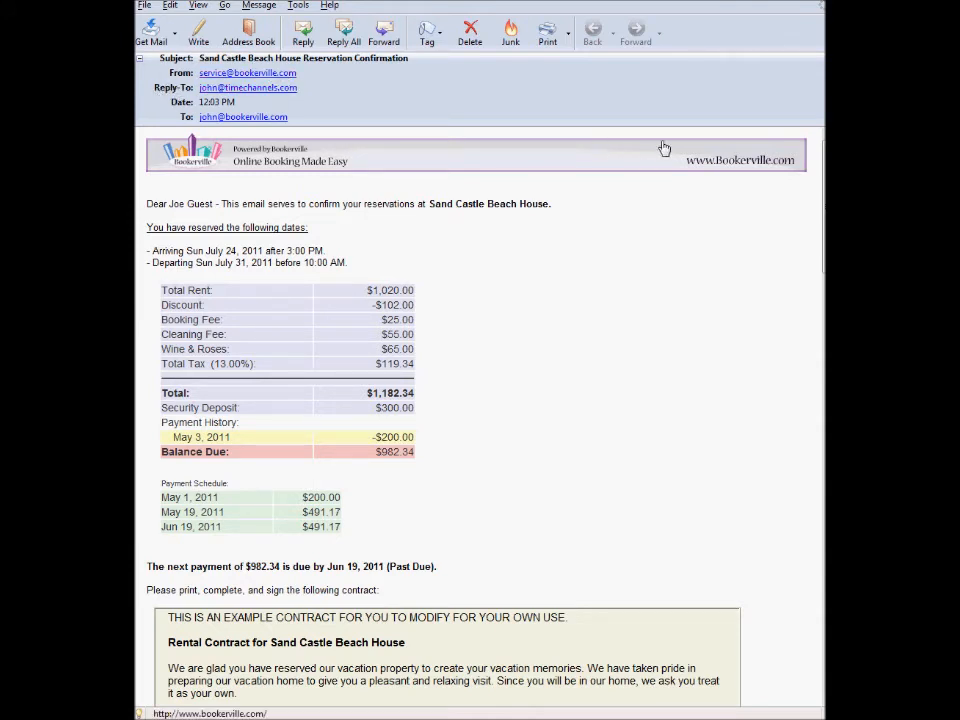
Read the received Reservation Confirmation's charges table and $982.34 balance in Thunderbird.
scroll("down", 3)
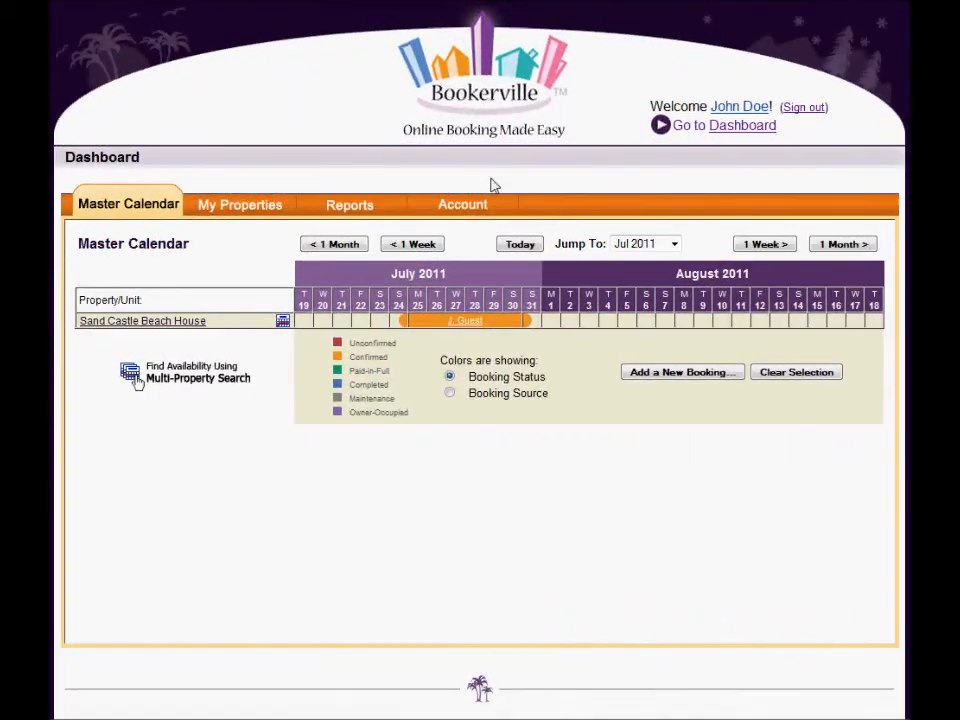
Return to the Sand Castle Beach House email templates and highlight the Guest Confirmation name.
left_click(462, 204)
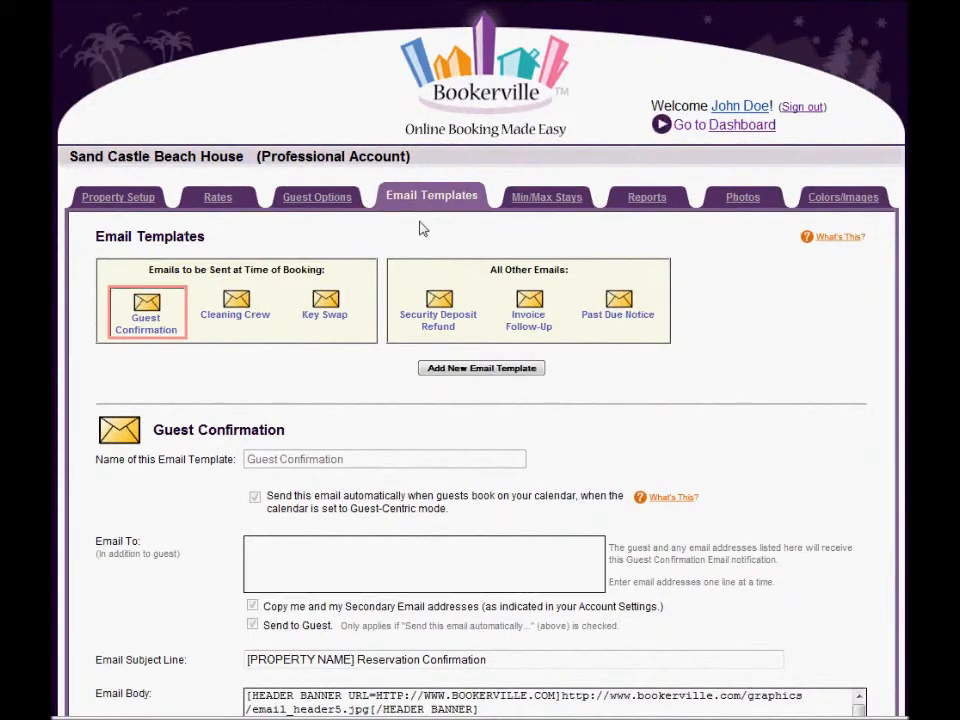
mouse_move(184, 316)
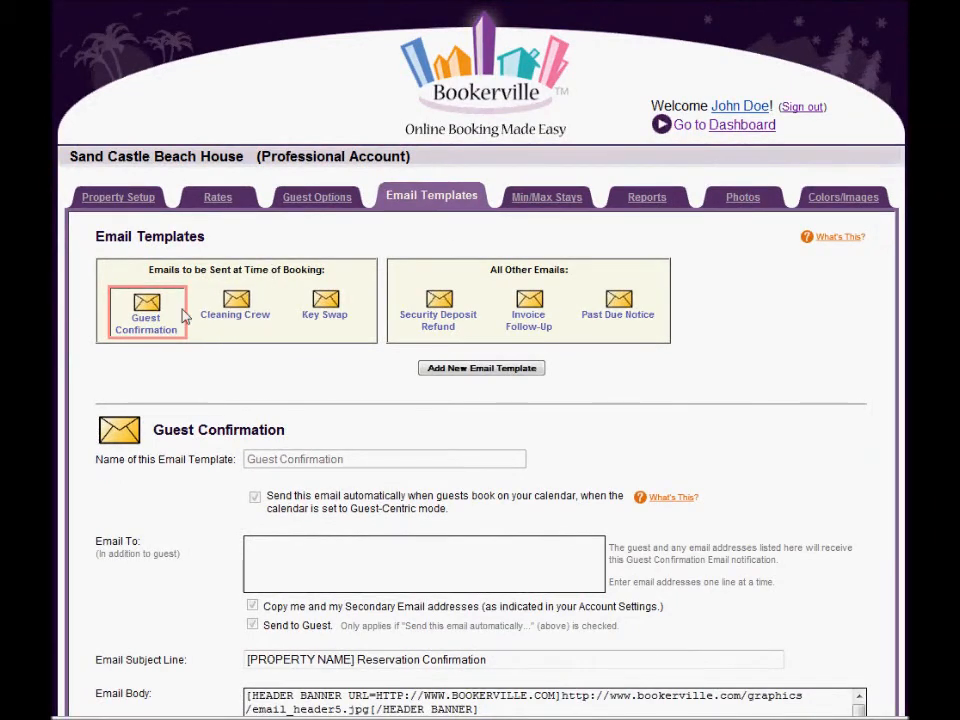
double_click(204, 428)
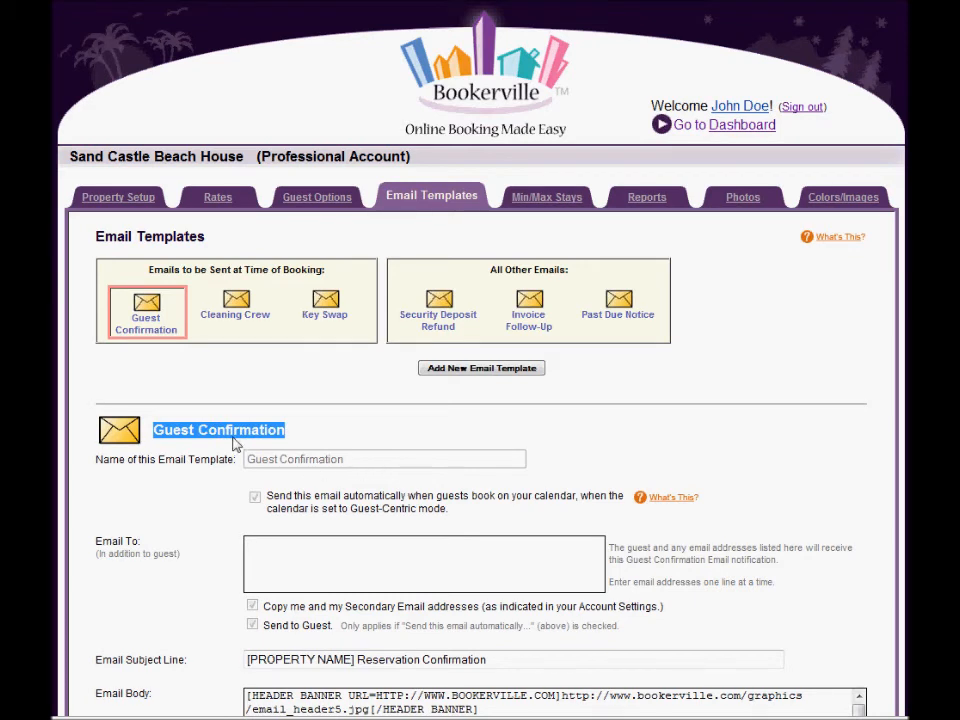
mouse_move(244, 544)
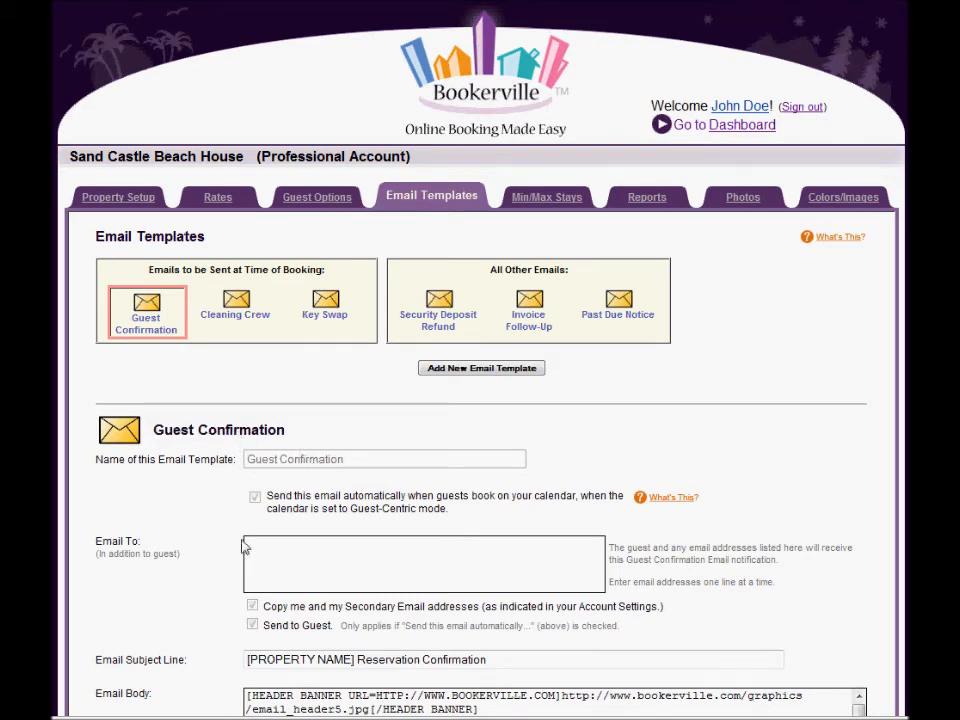
mouse_move(356, 570)
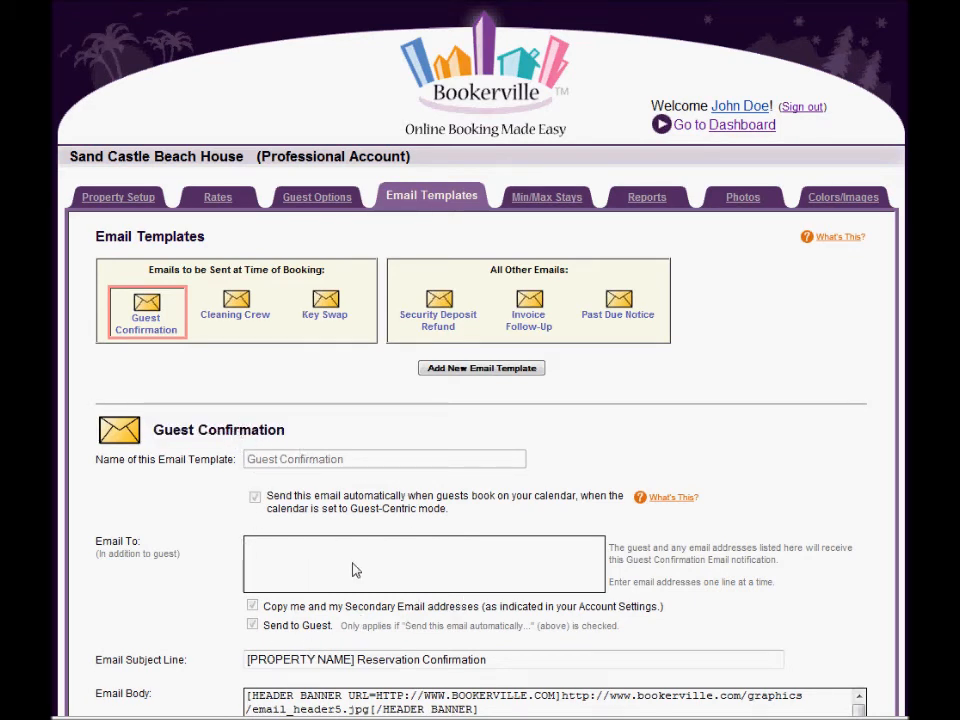
mouse_move(660, 456)
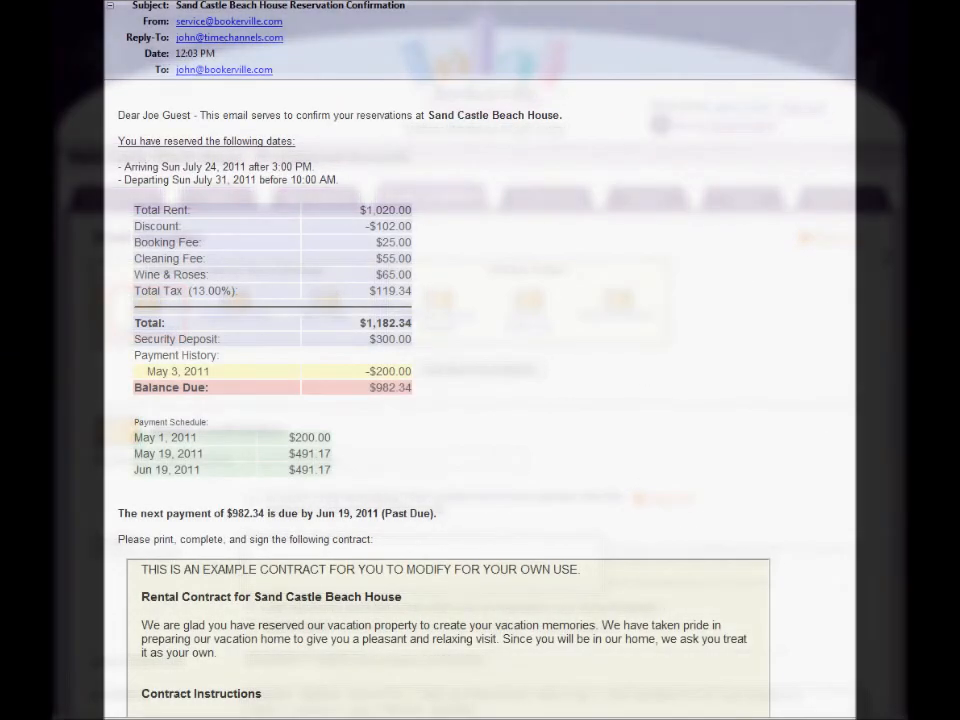
Read the received email in Thunderbird down to its closing thank-you lines.
scroll("down", 3)
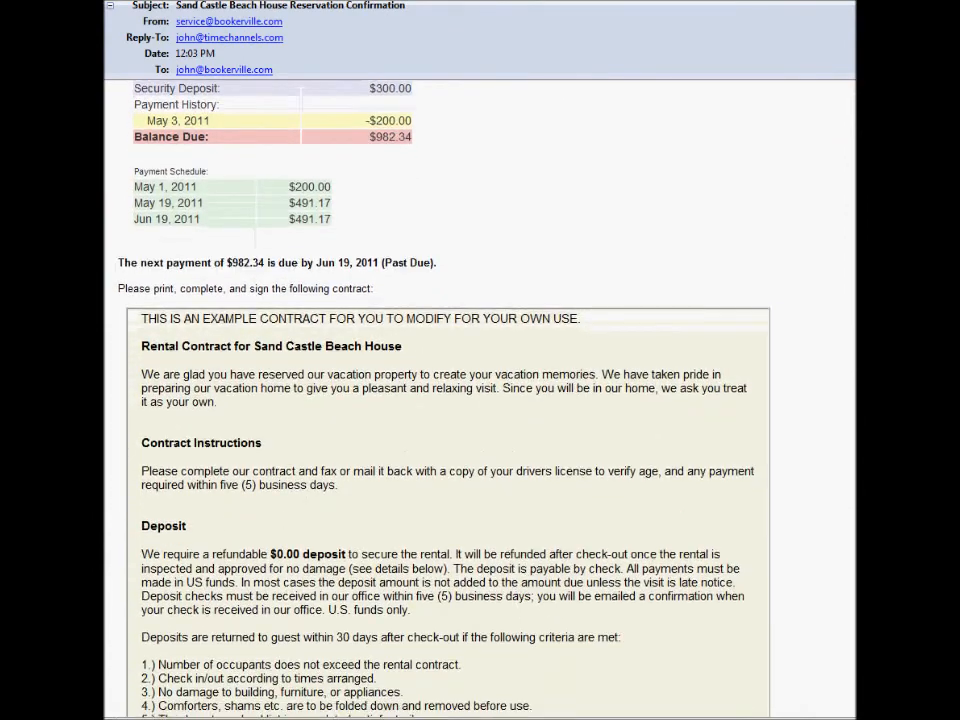
scroll("down", 3)
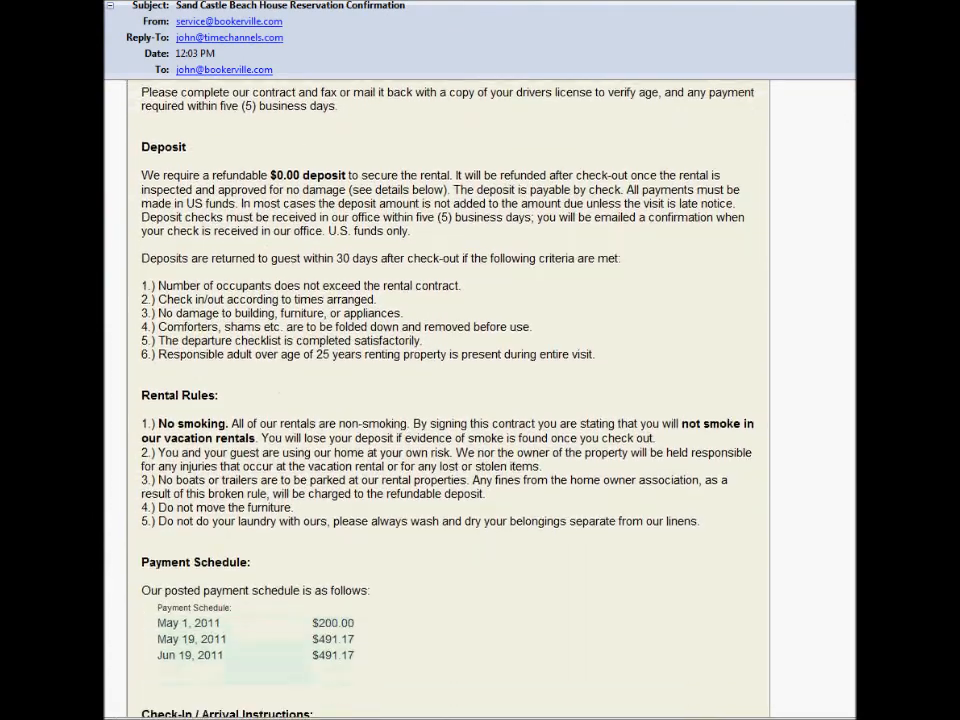
scroll("down", 3)
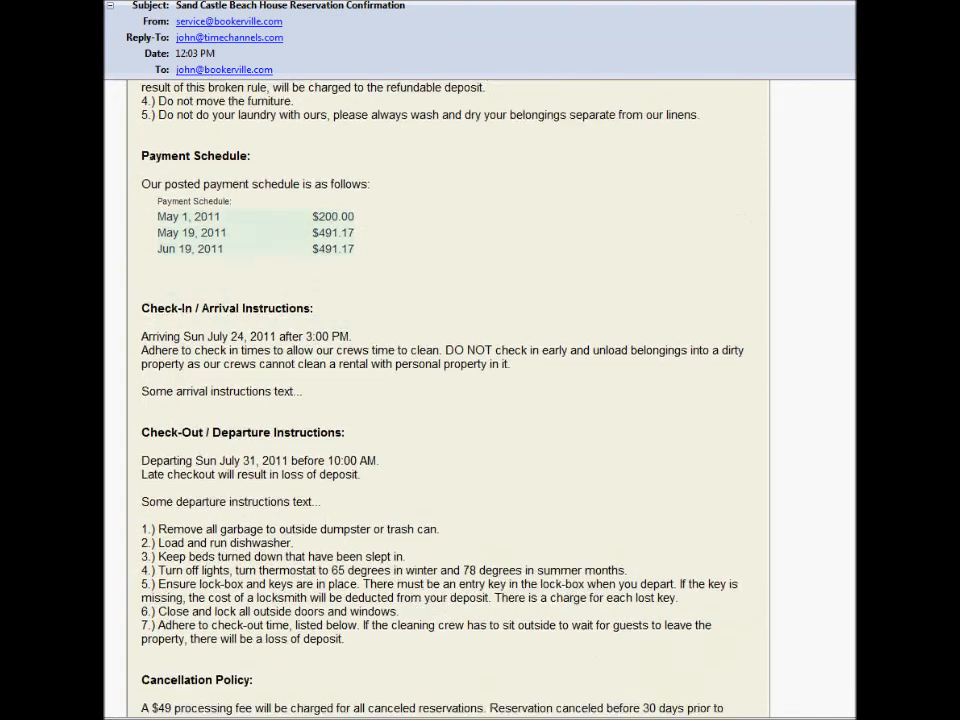
scroll("down", 3)
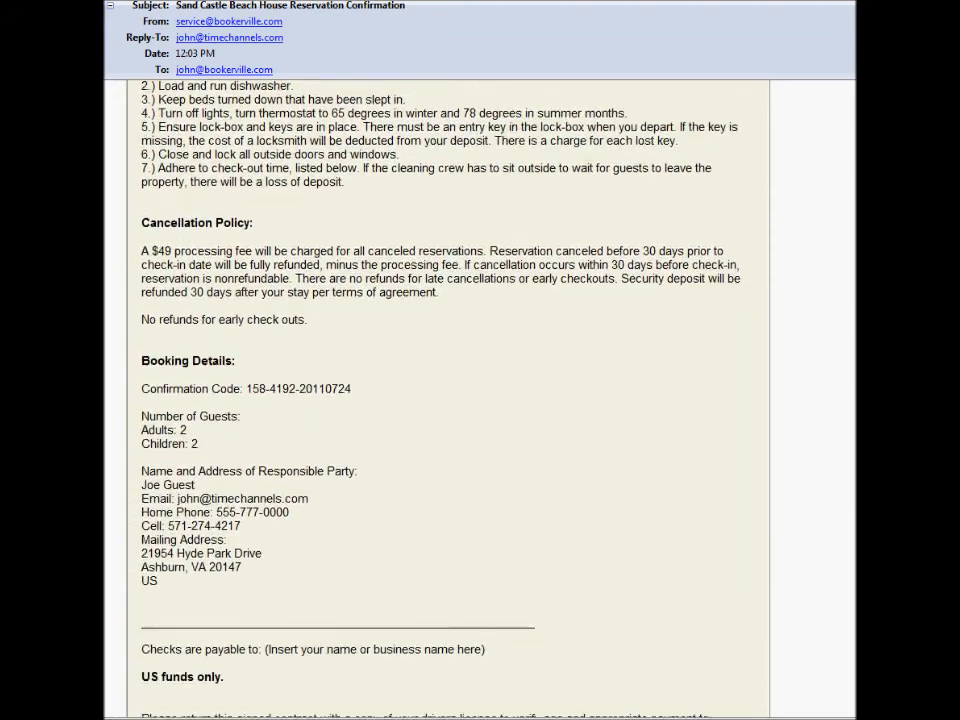
scroll("down", 3)
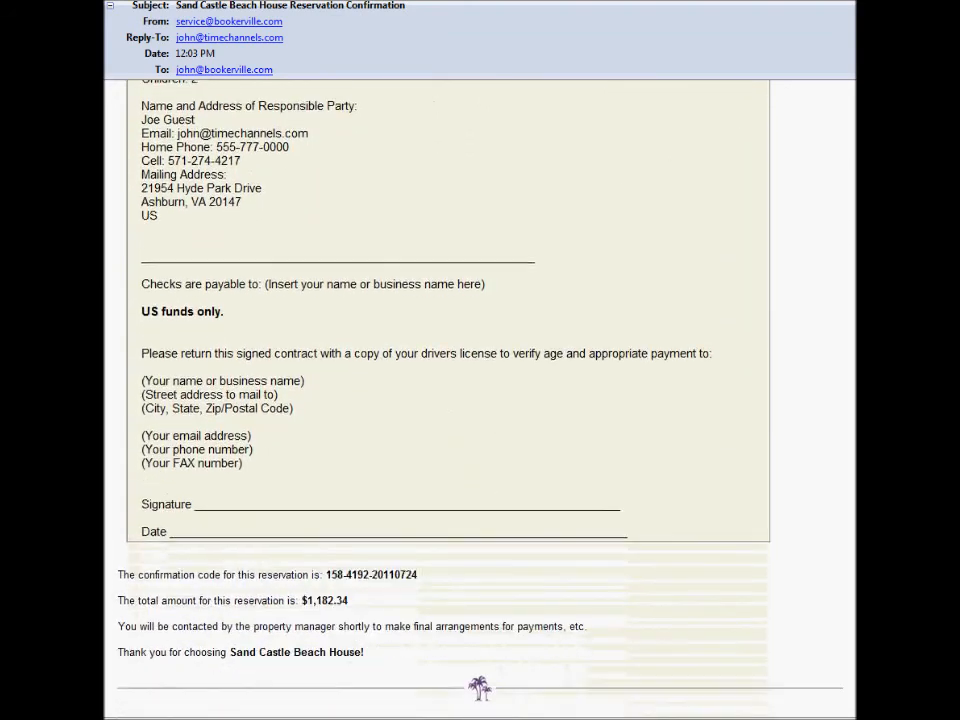